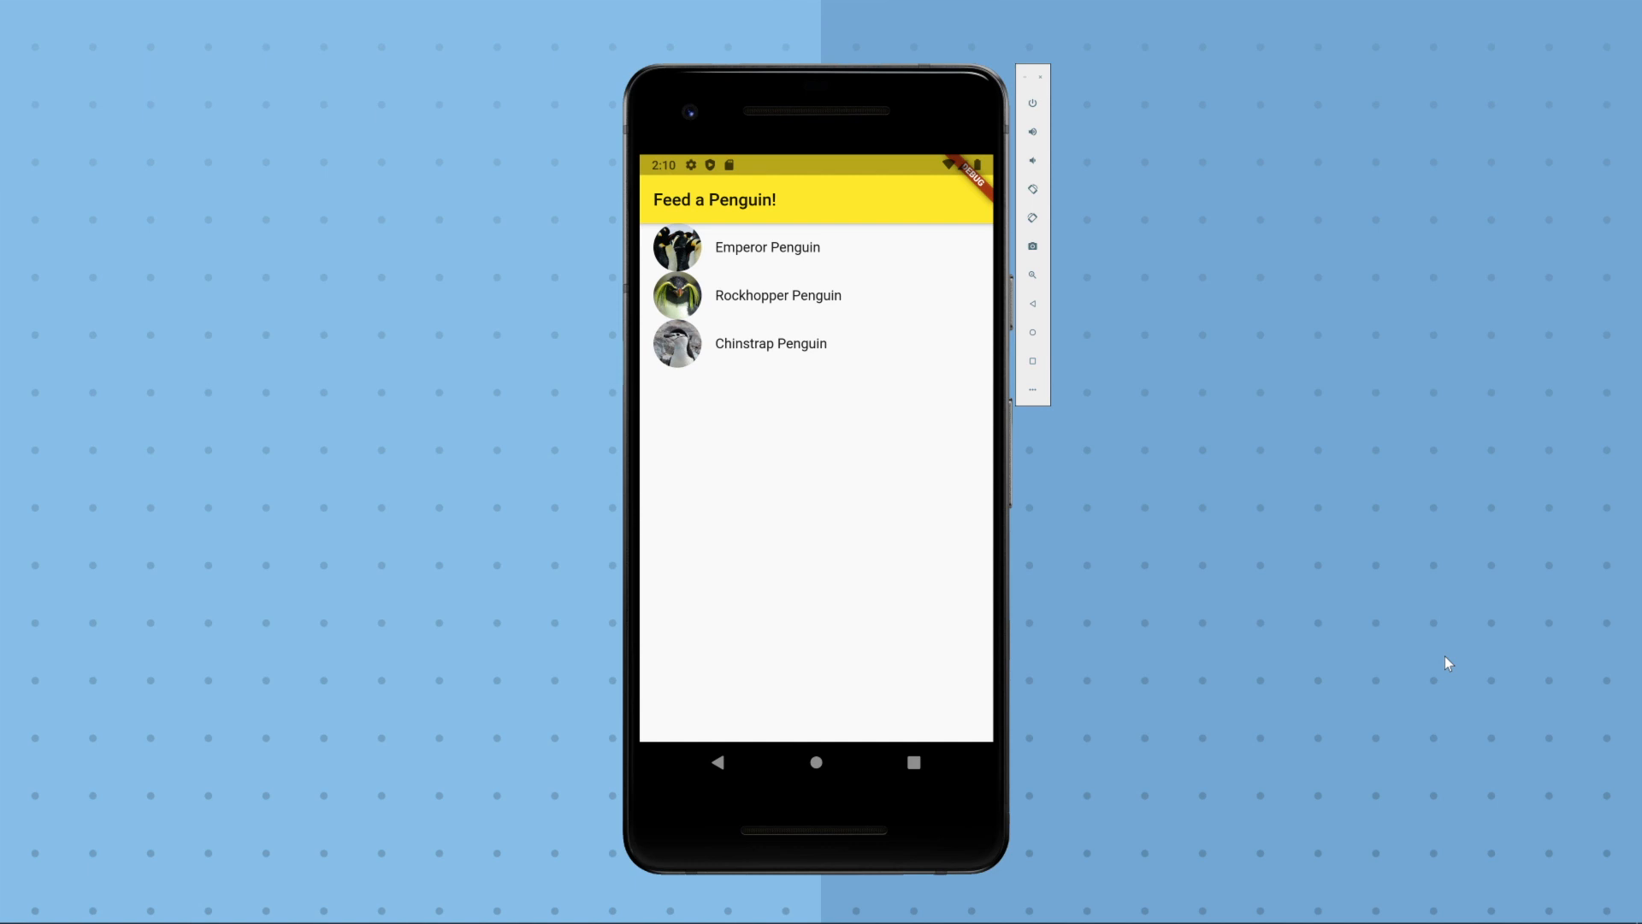
Enter the Visa card number, expiry, CVV and postal code, then save the card
click(823, 294)
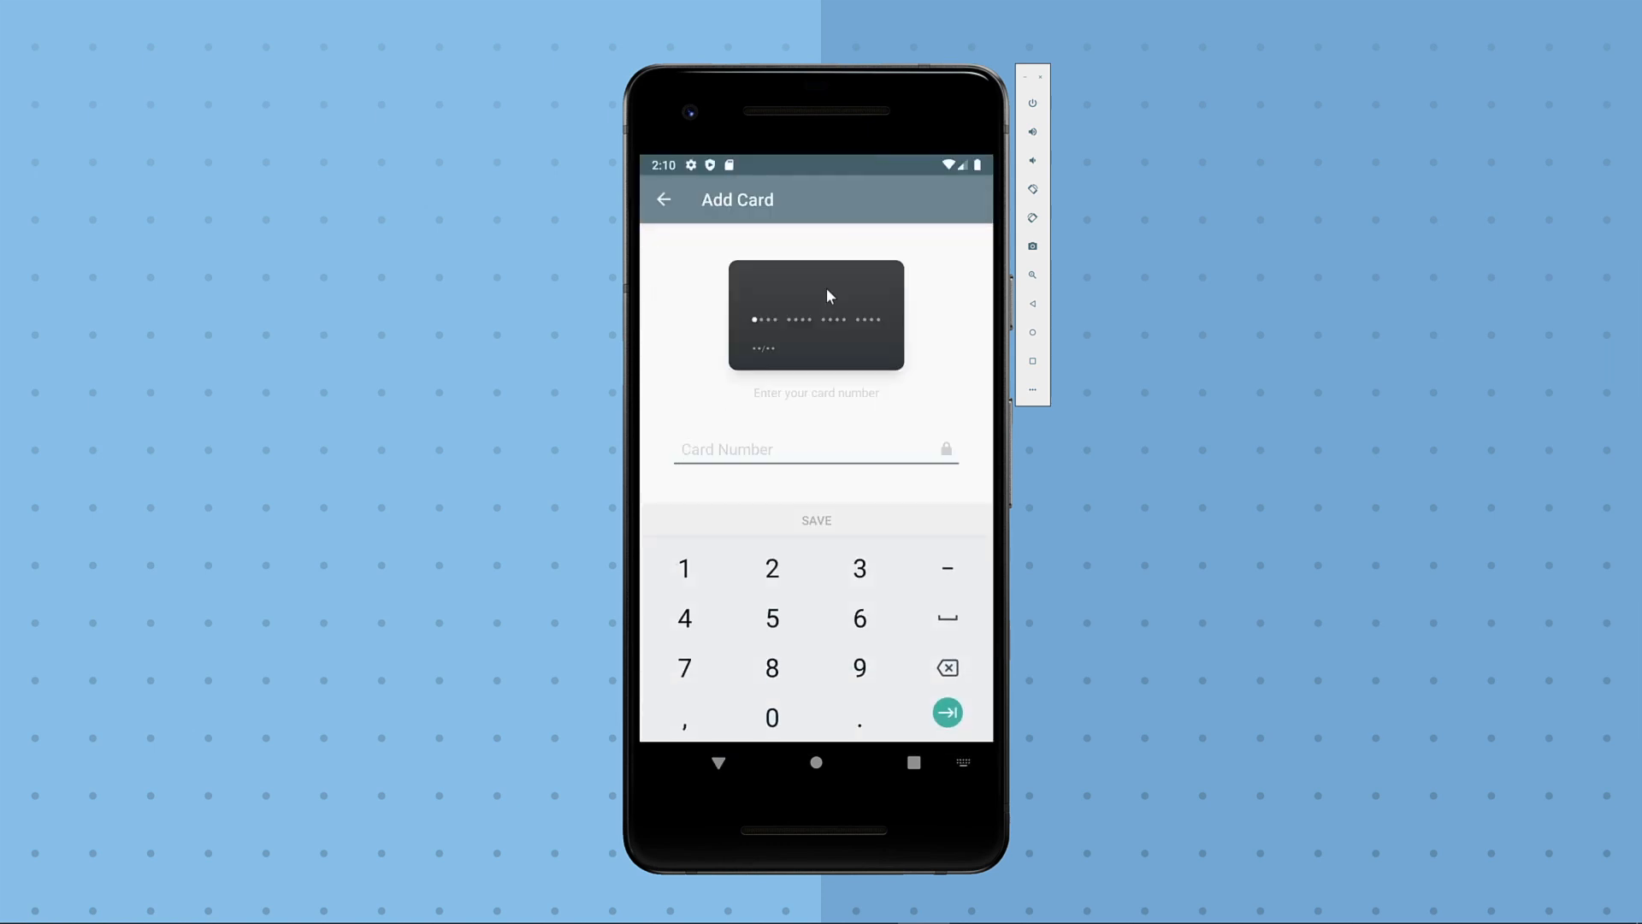
text(4)
text(3780)
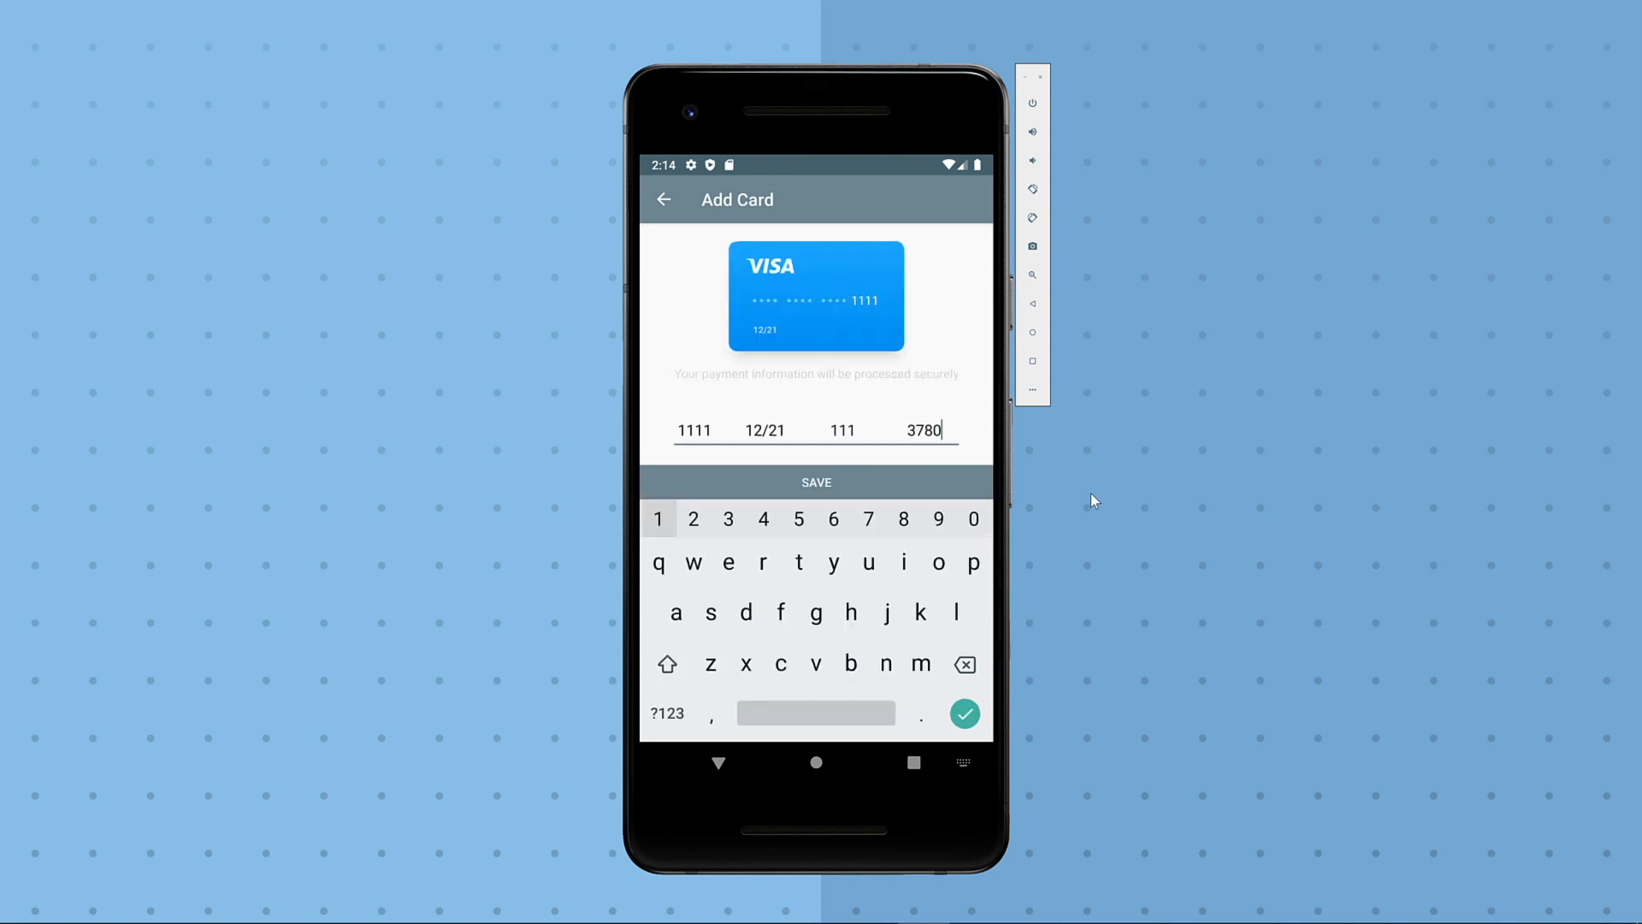
click(816, 482)
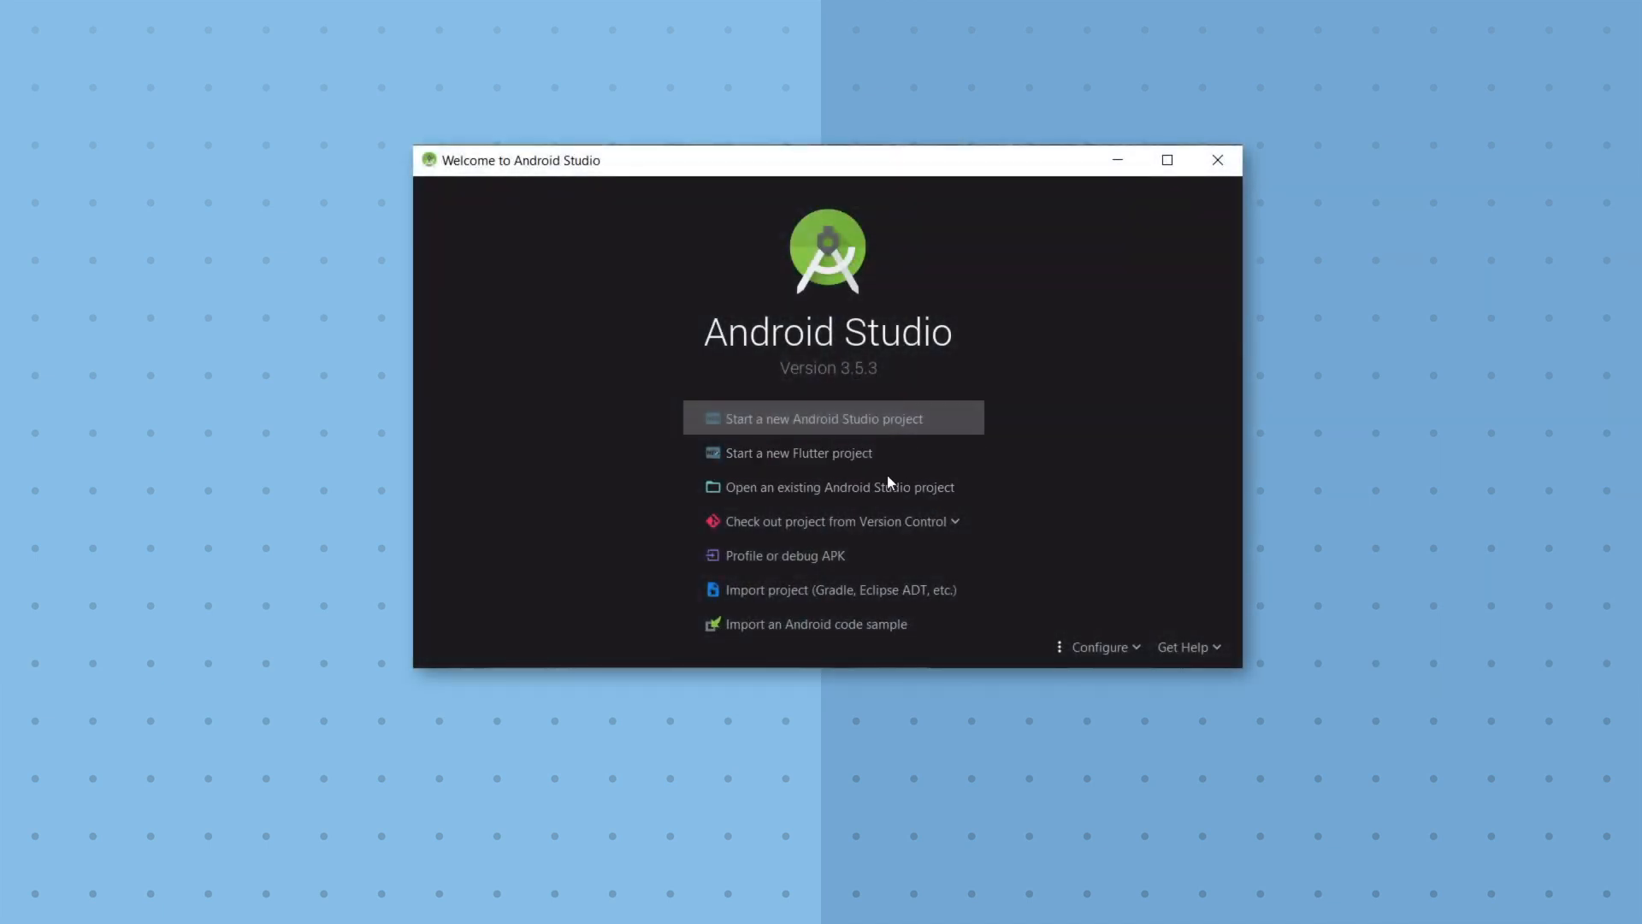
Create a new Flutter project named penguin_feeder from the welcome screen
click(799, 452)
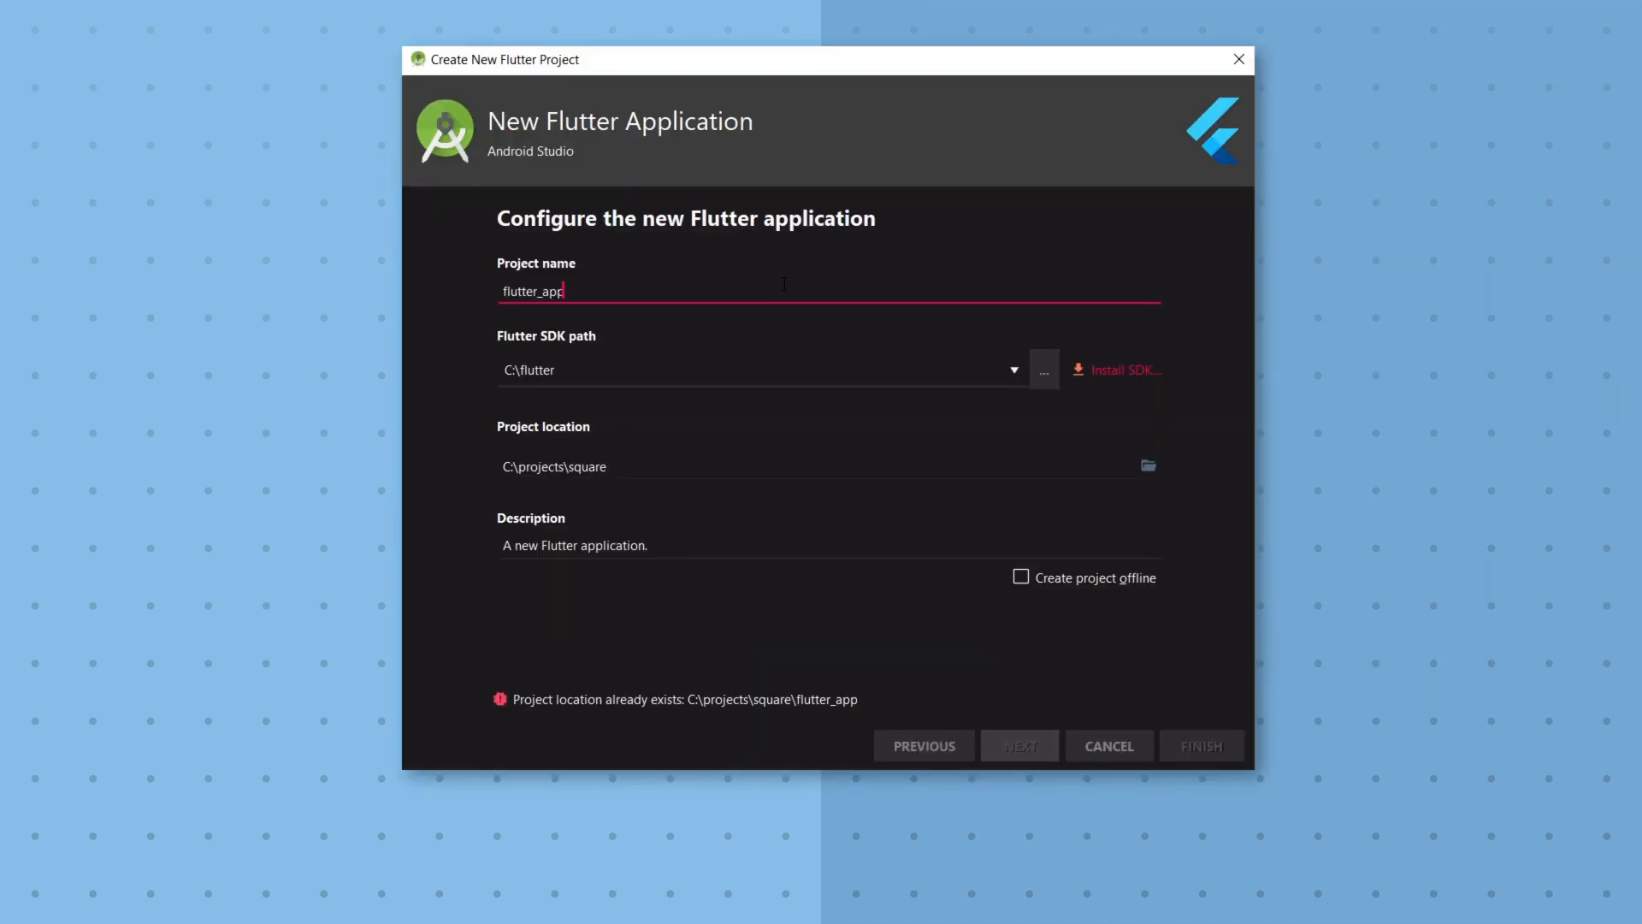
text(penguin_feeder)
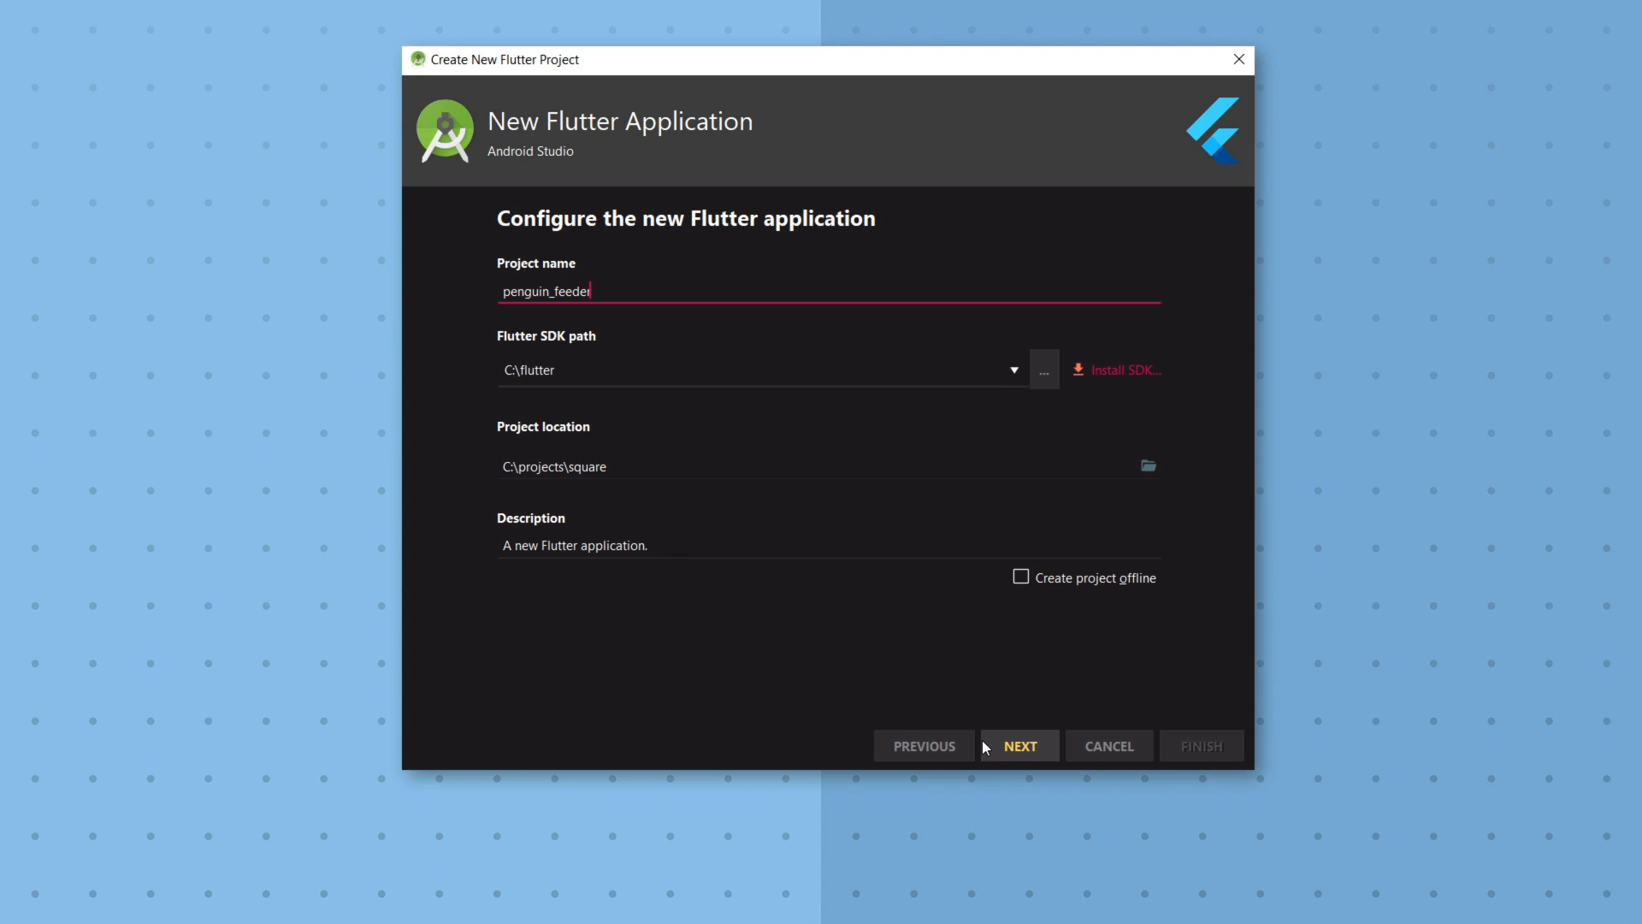
click(1201, 746)
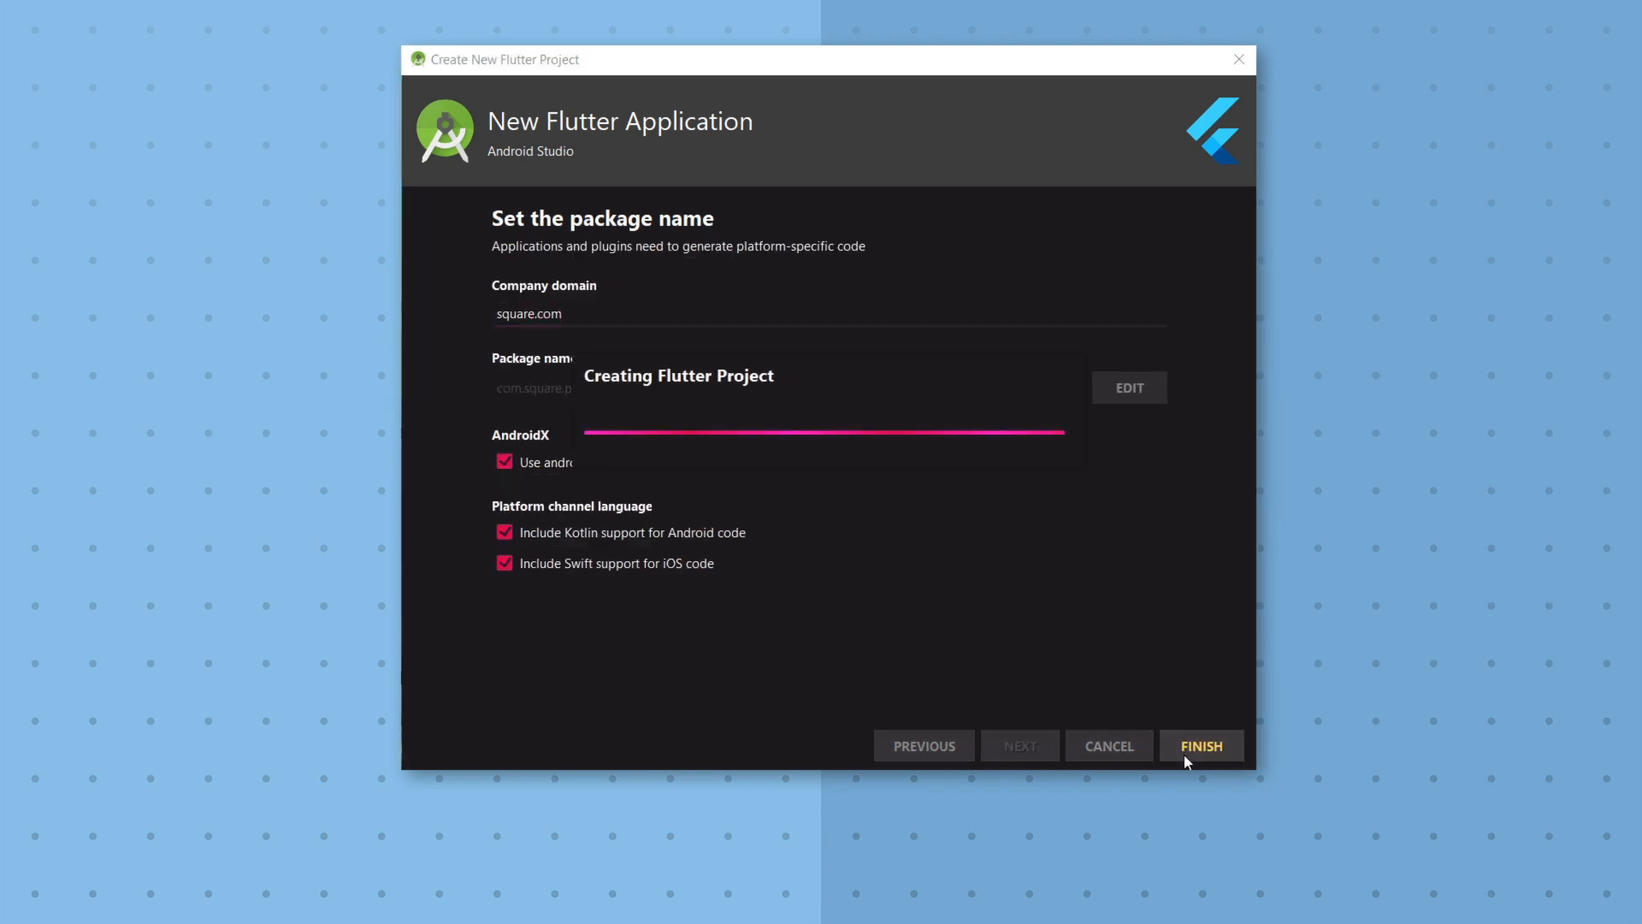
click(1200, 745)
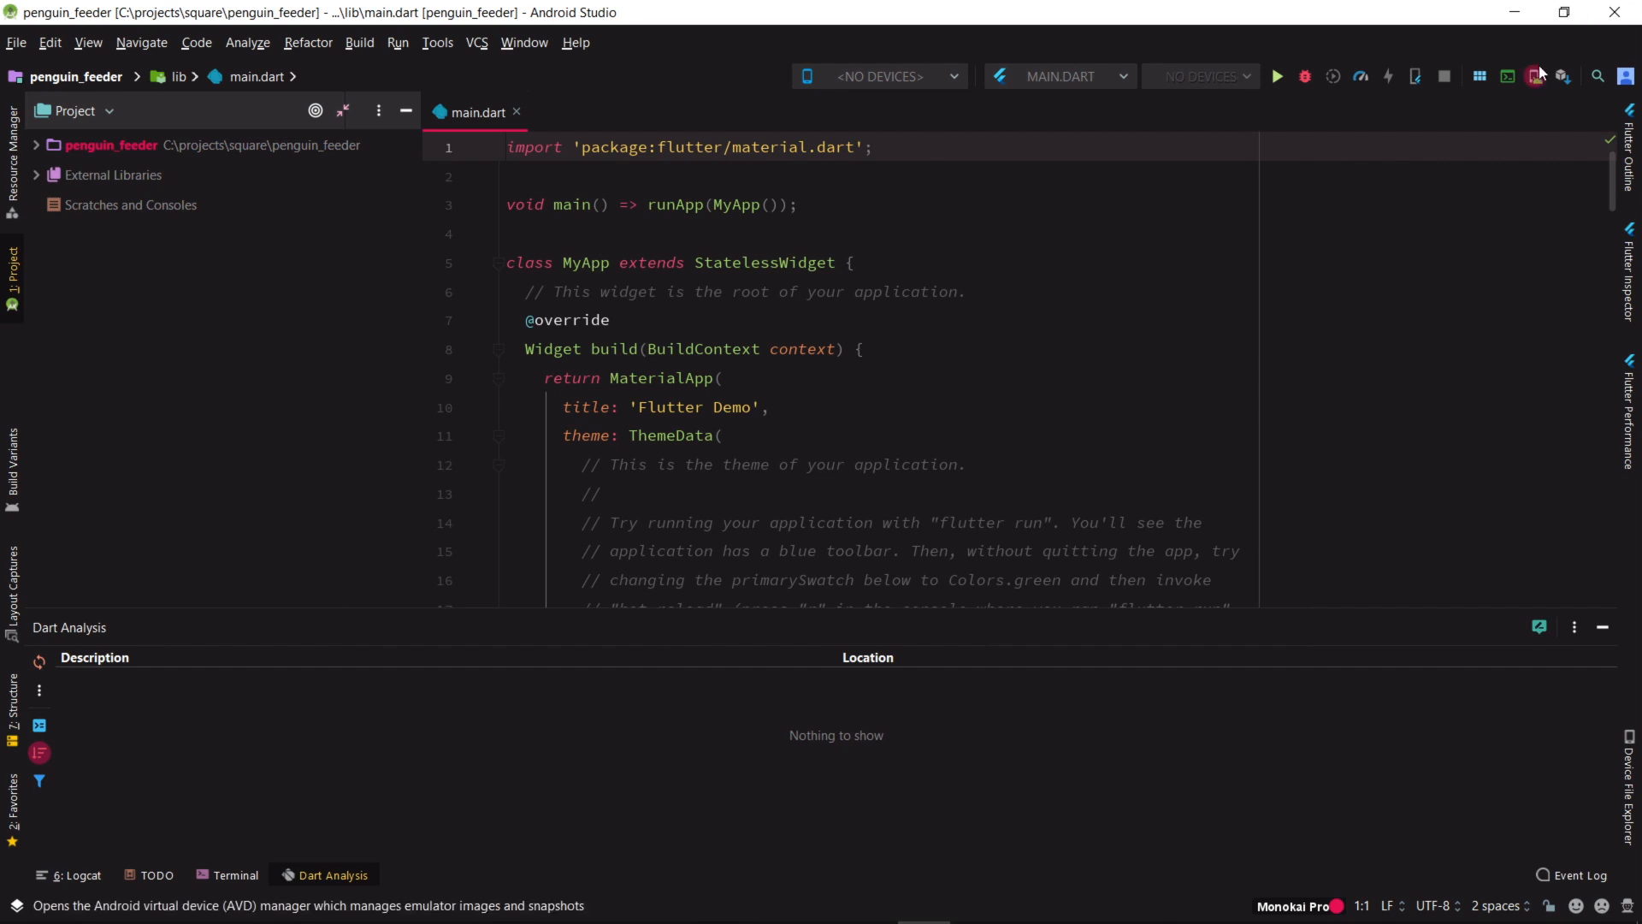
Create a Pixel 2 virtual device in the AVD Manager and launch its emulator
click(1537, 76)
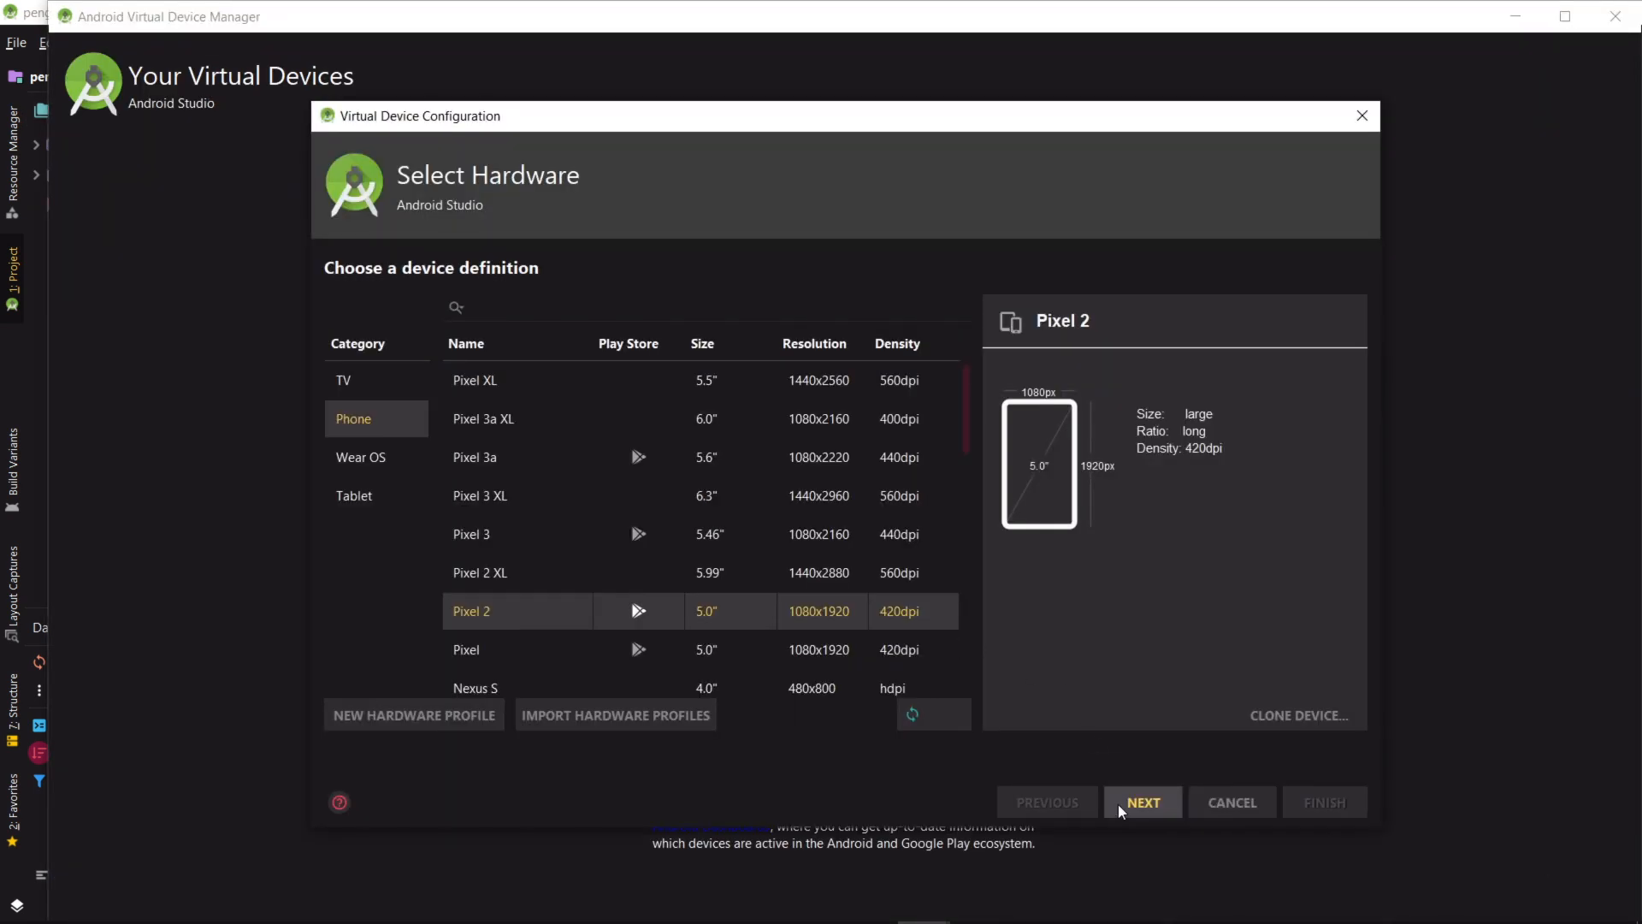
click(1141, 802)
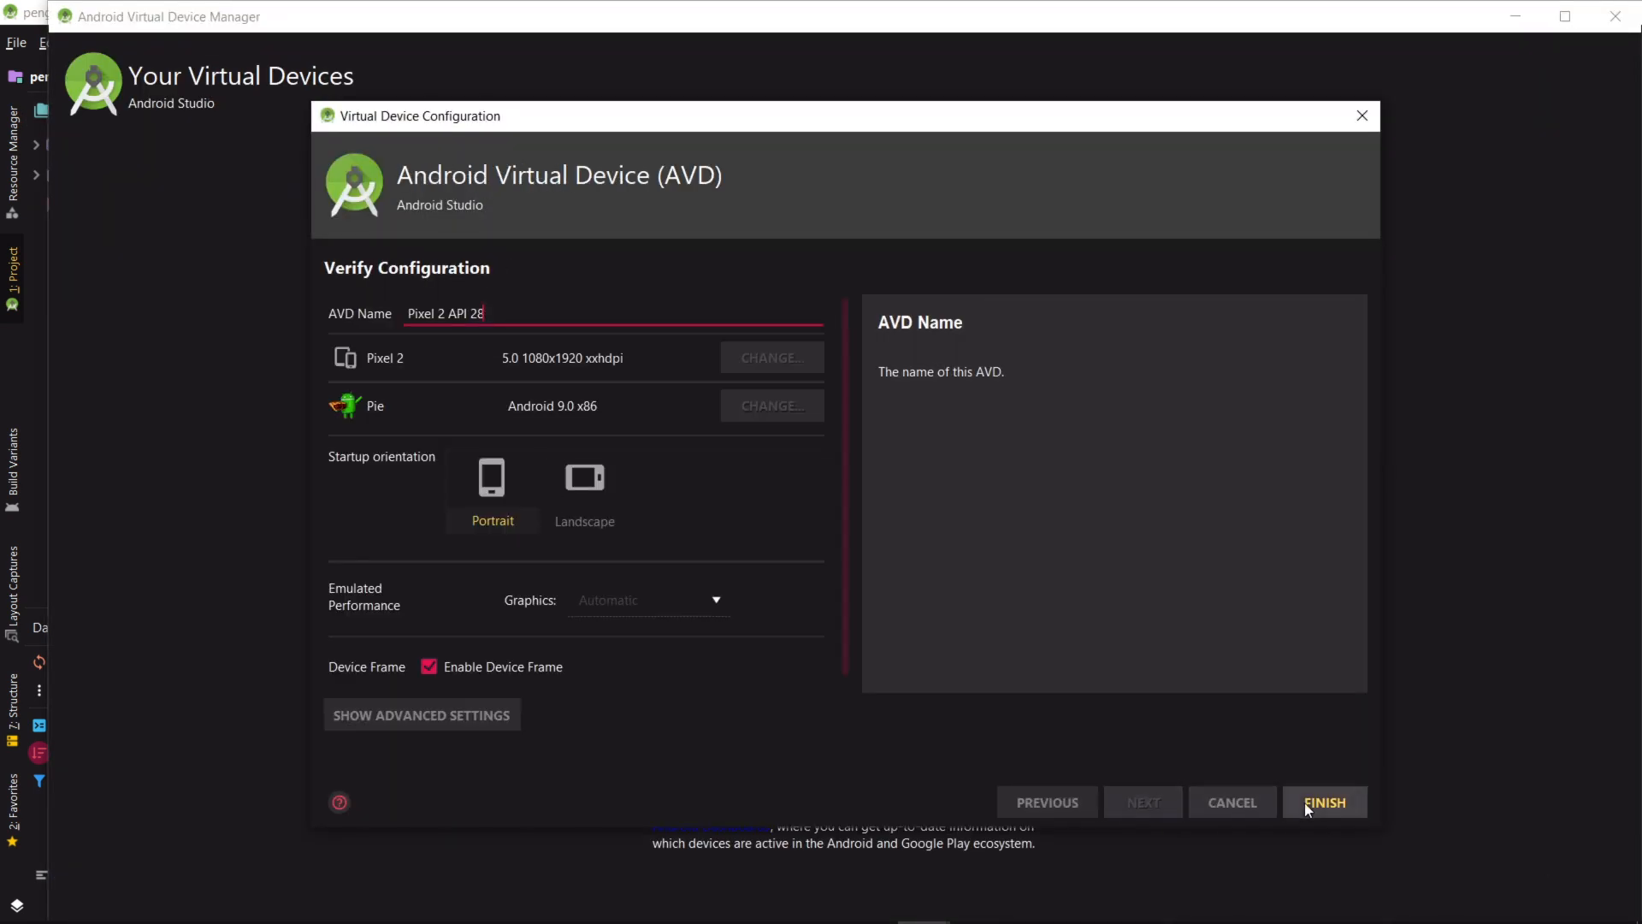
click(1324, 800)
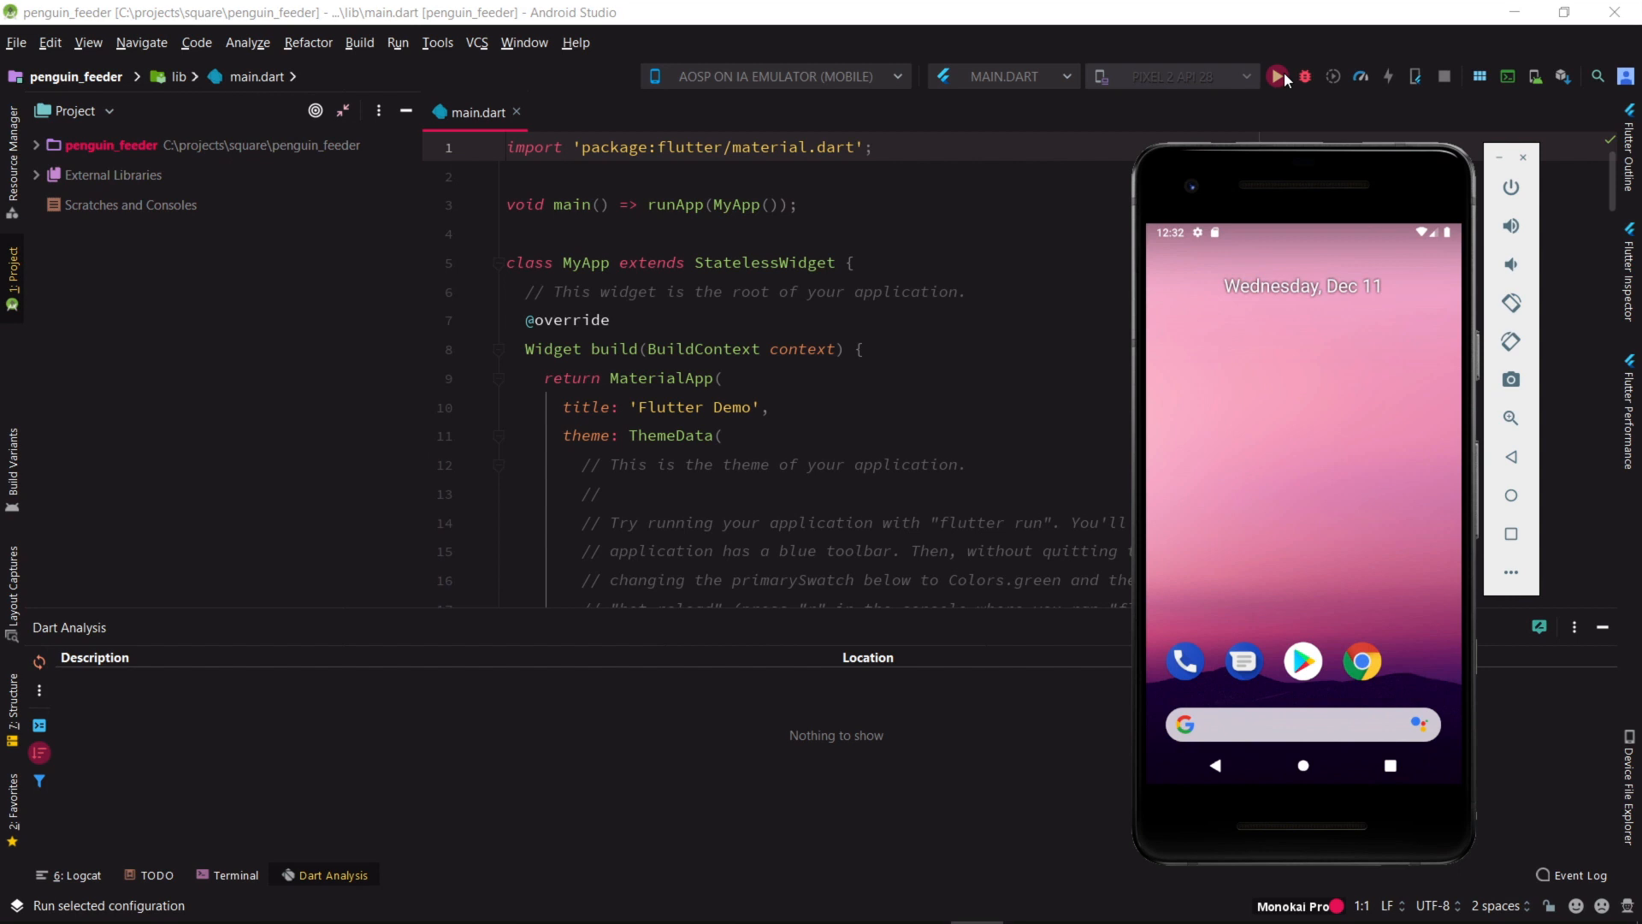
Run the starter counter app on the Pixel 2 emulator and increment its counter
click(1276, 75)
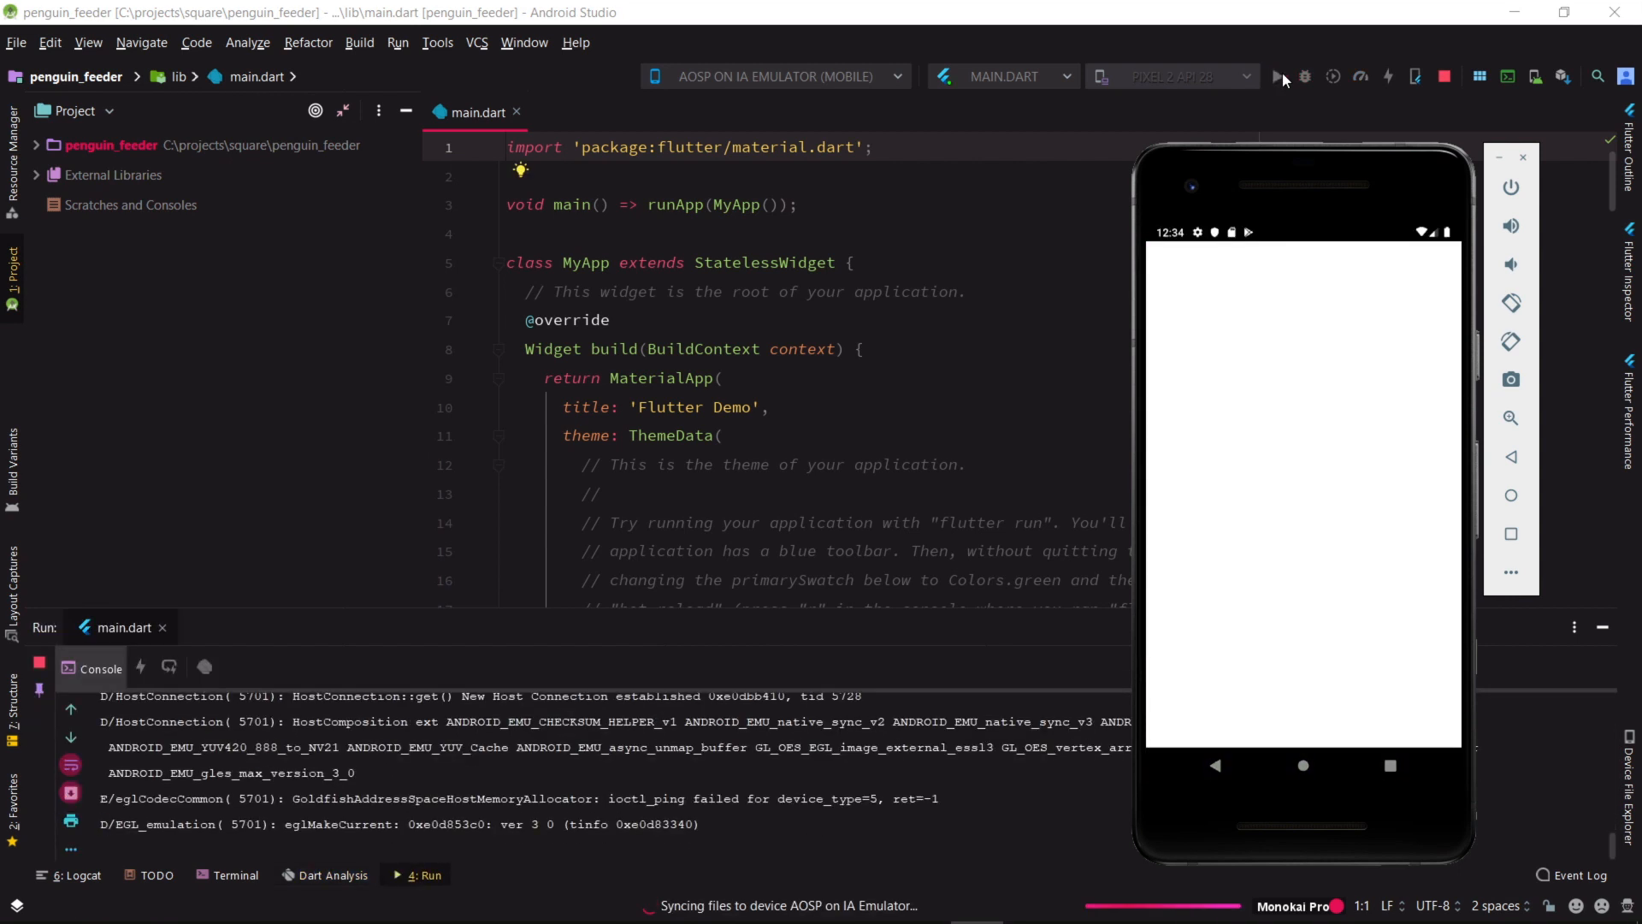
click(1276, 75)
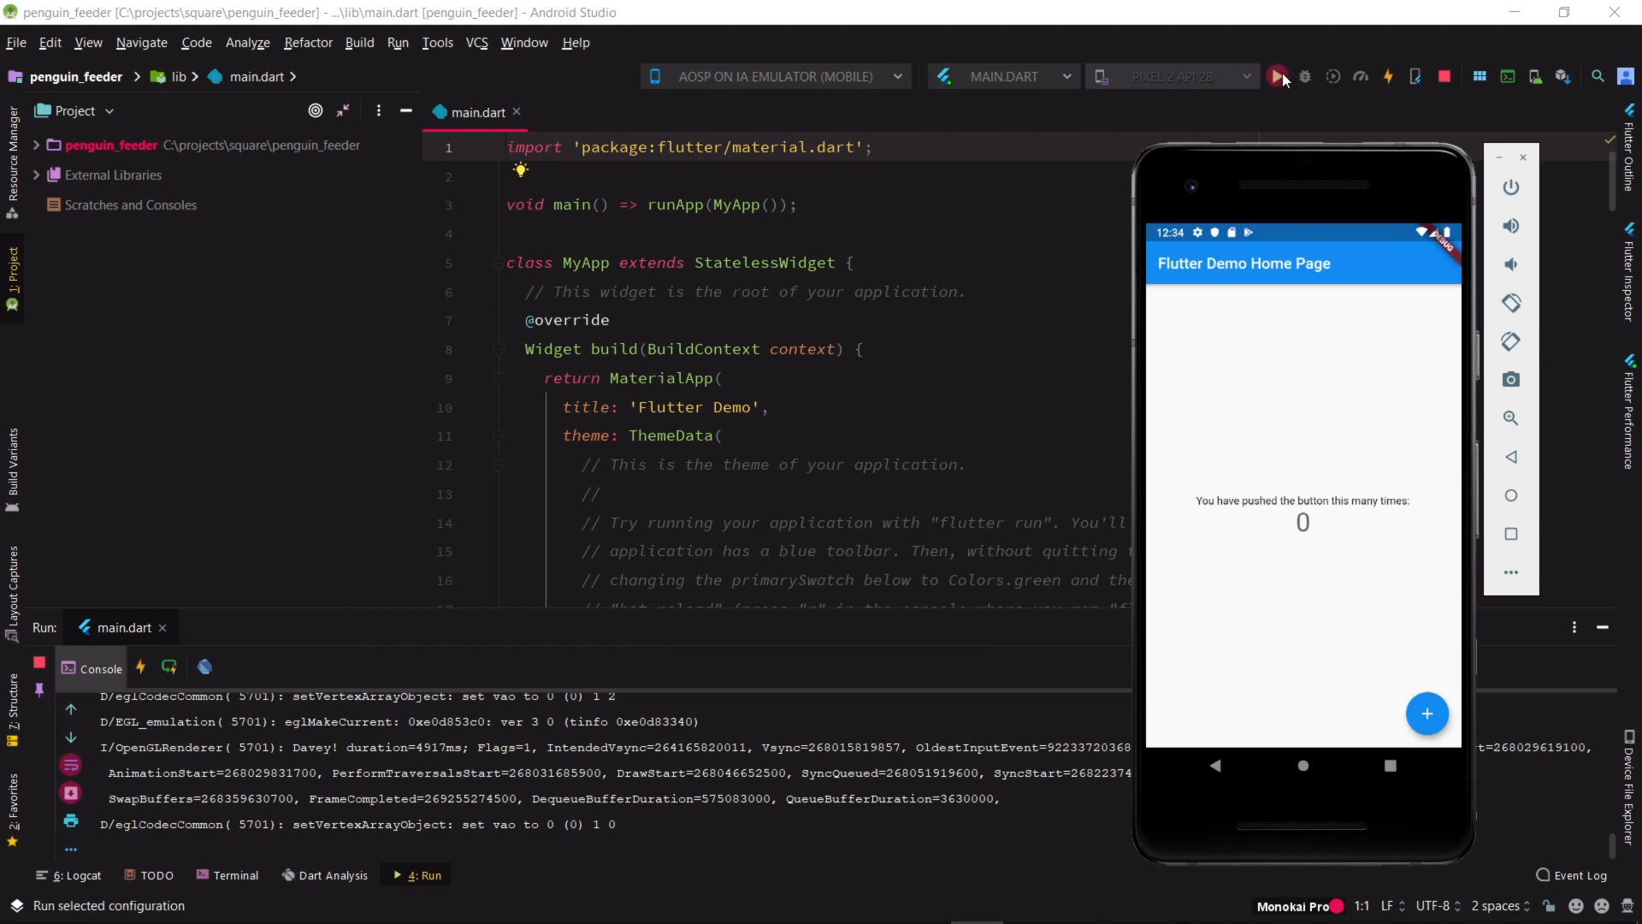
click(1426, 713)
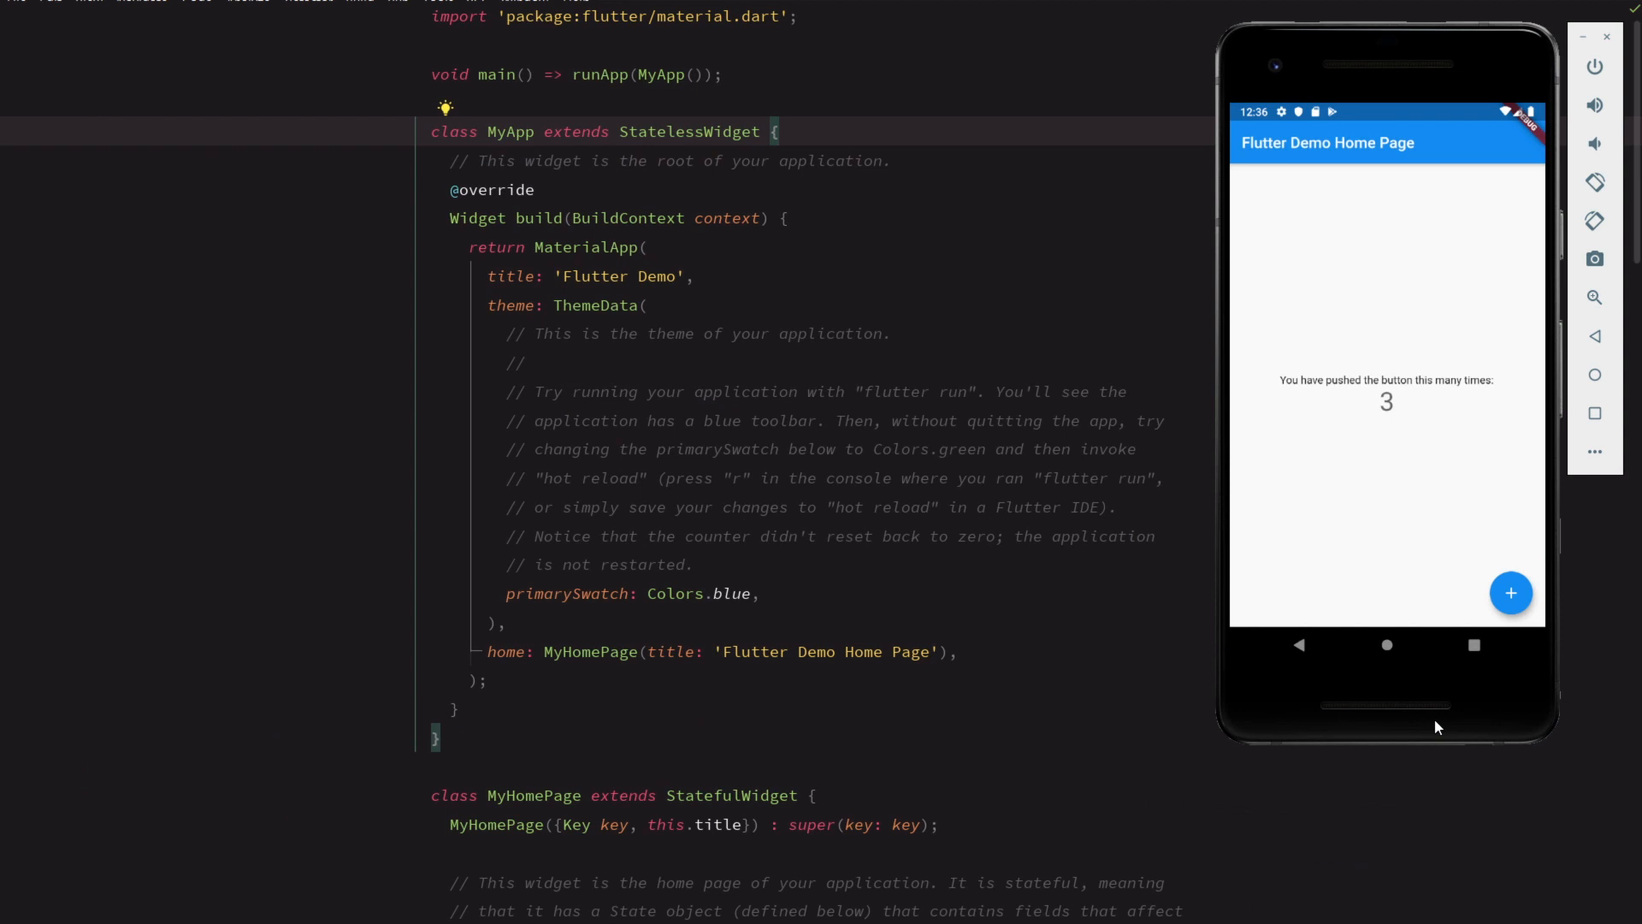
Set both titles in main.dart to 'Feed a Penguin!' and the primary swatch to Colors.yellow
text(Feed)
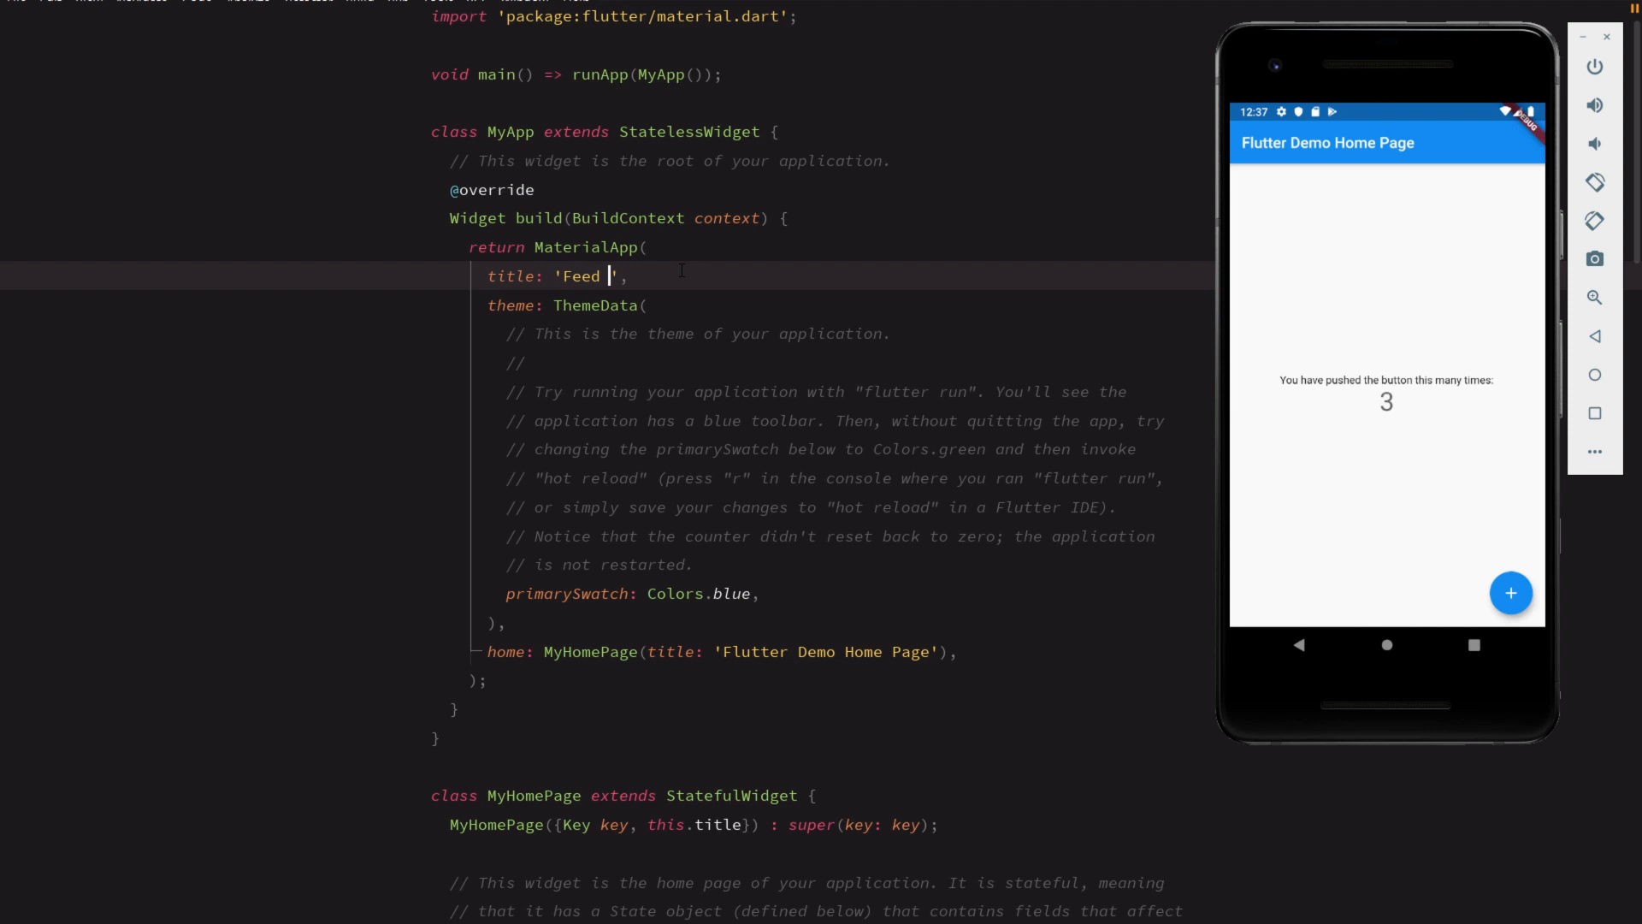
text(a Penguin!)
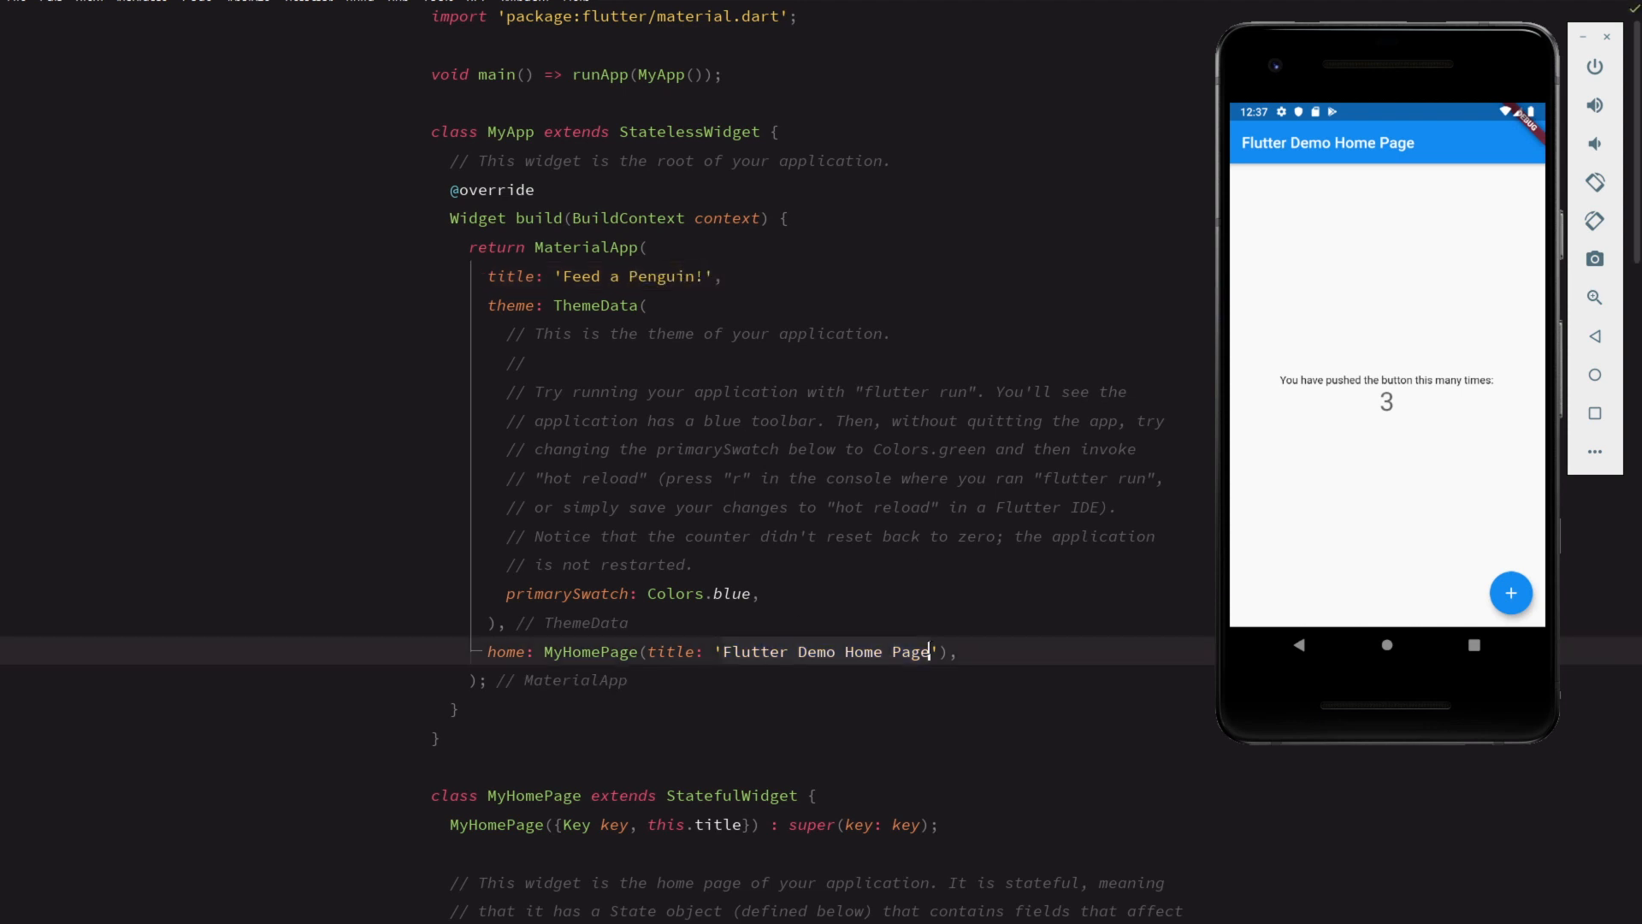
text(Feed a Penguin!)
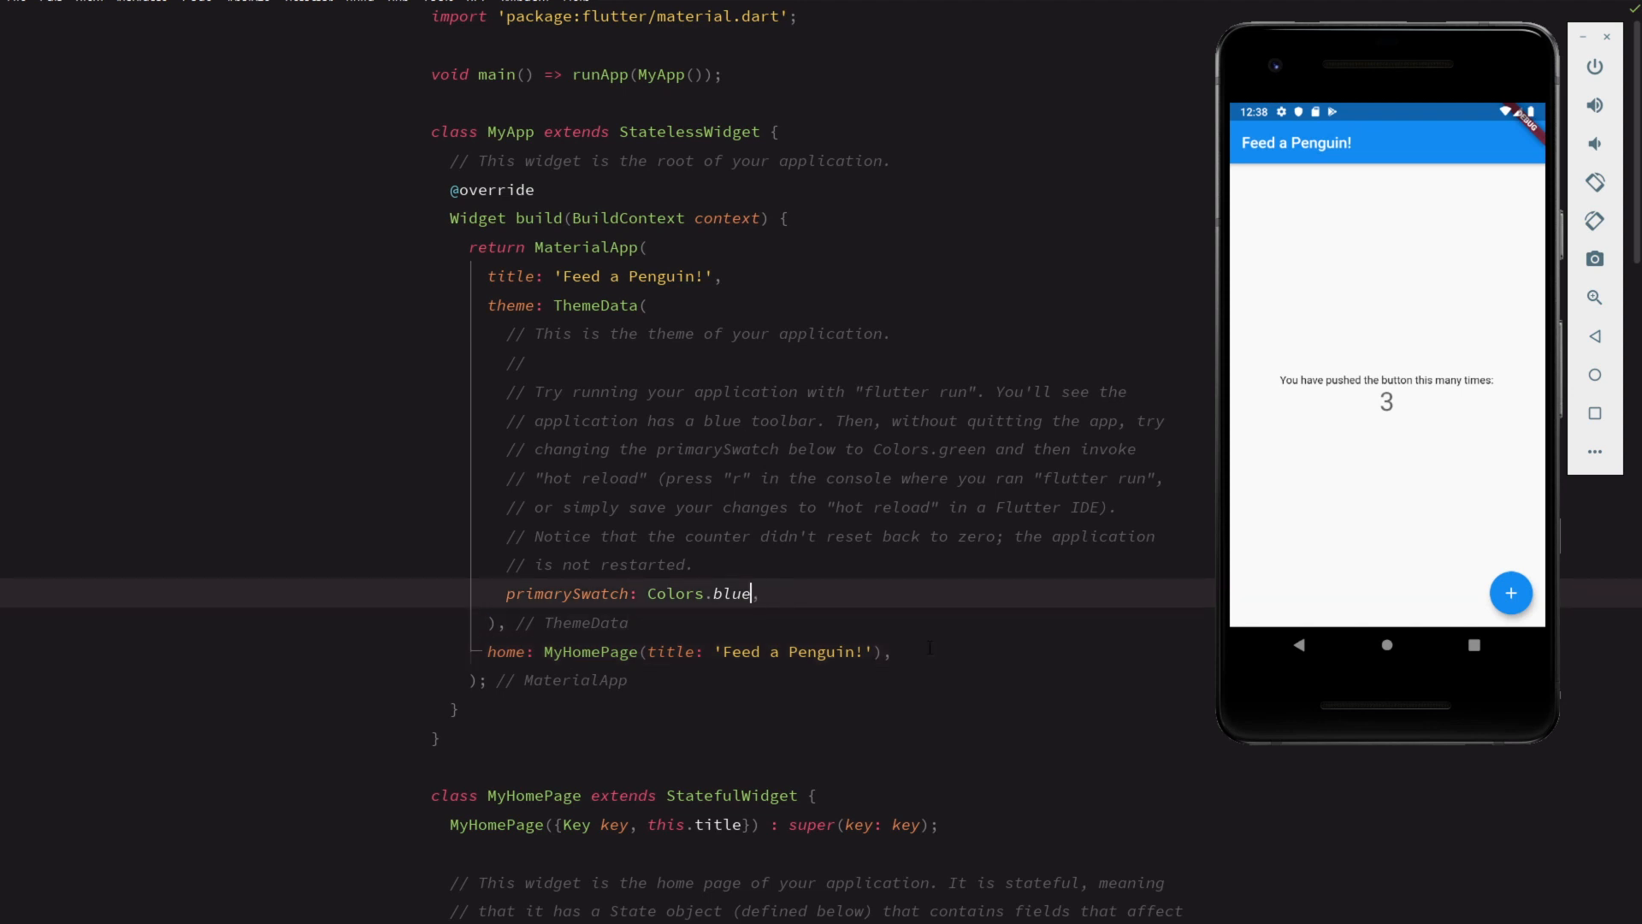
text(yellow)
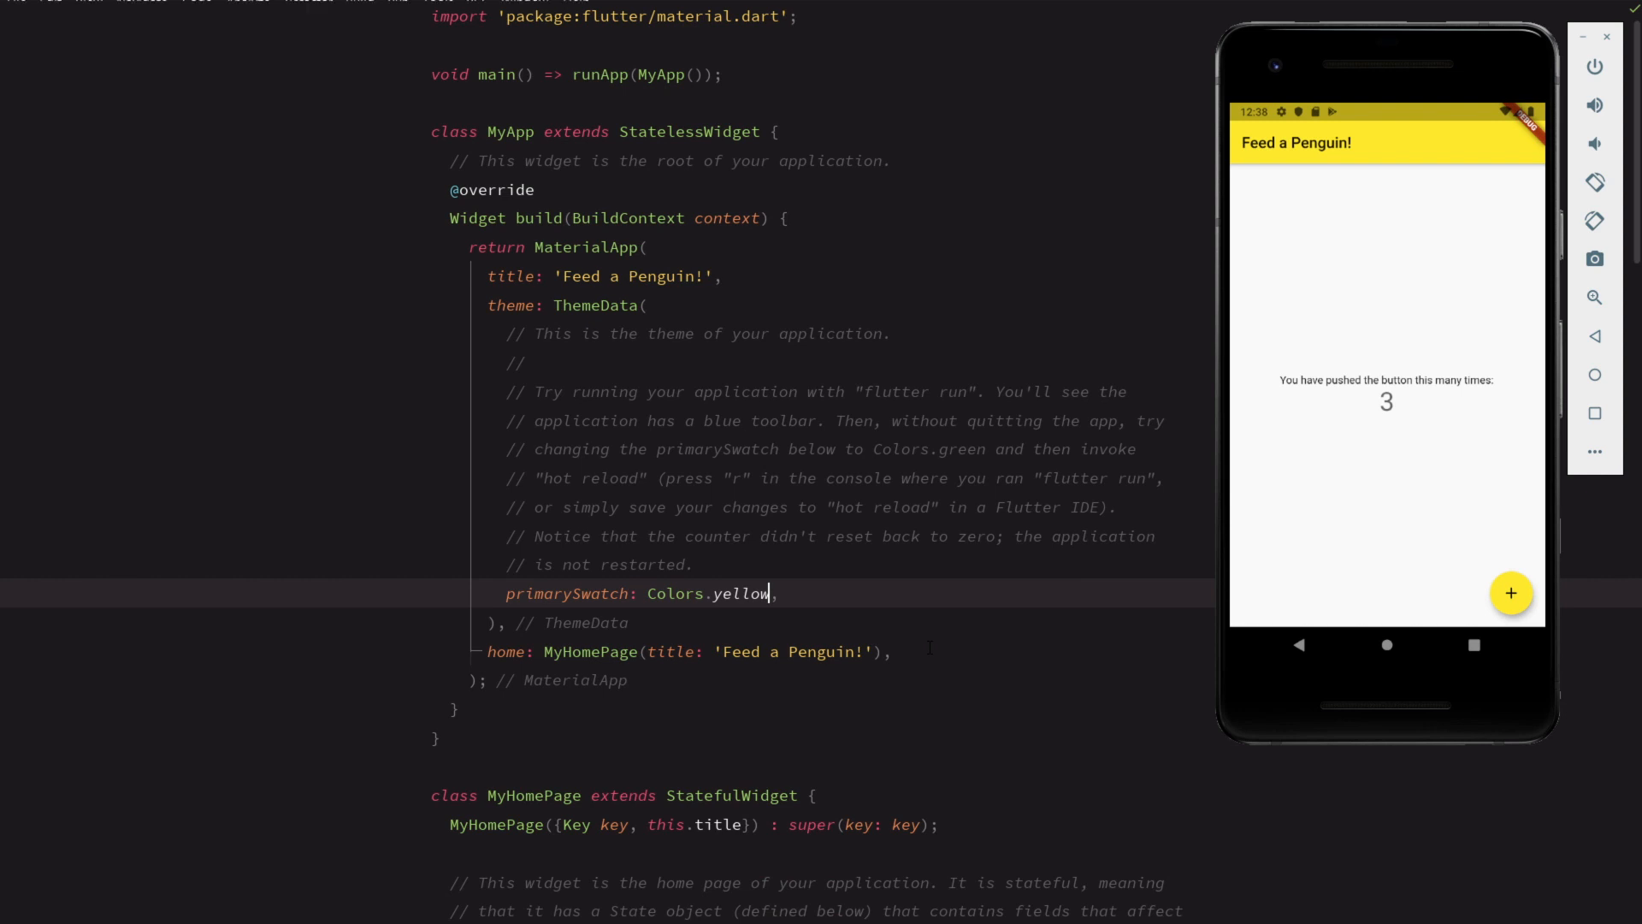
text(count)
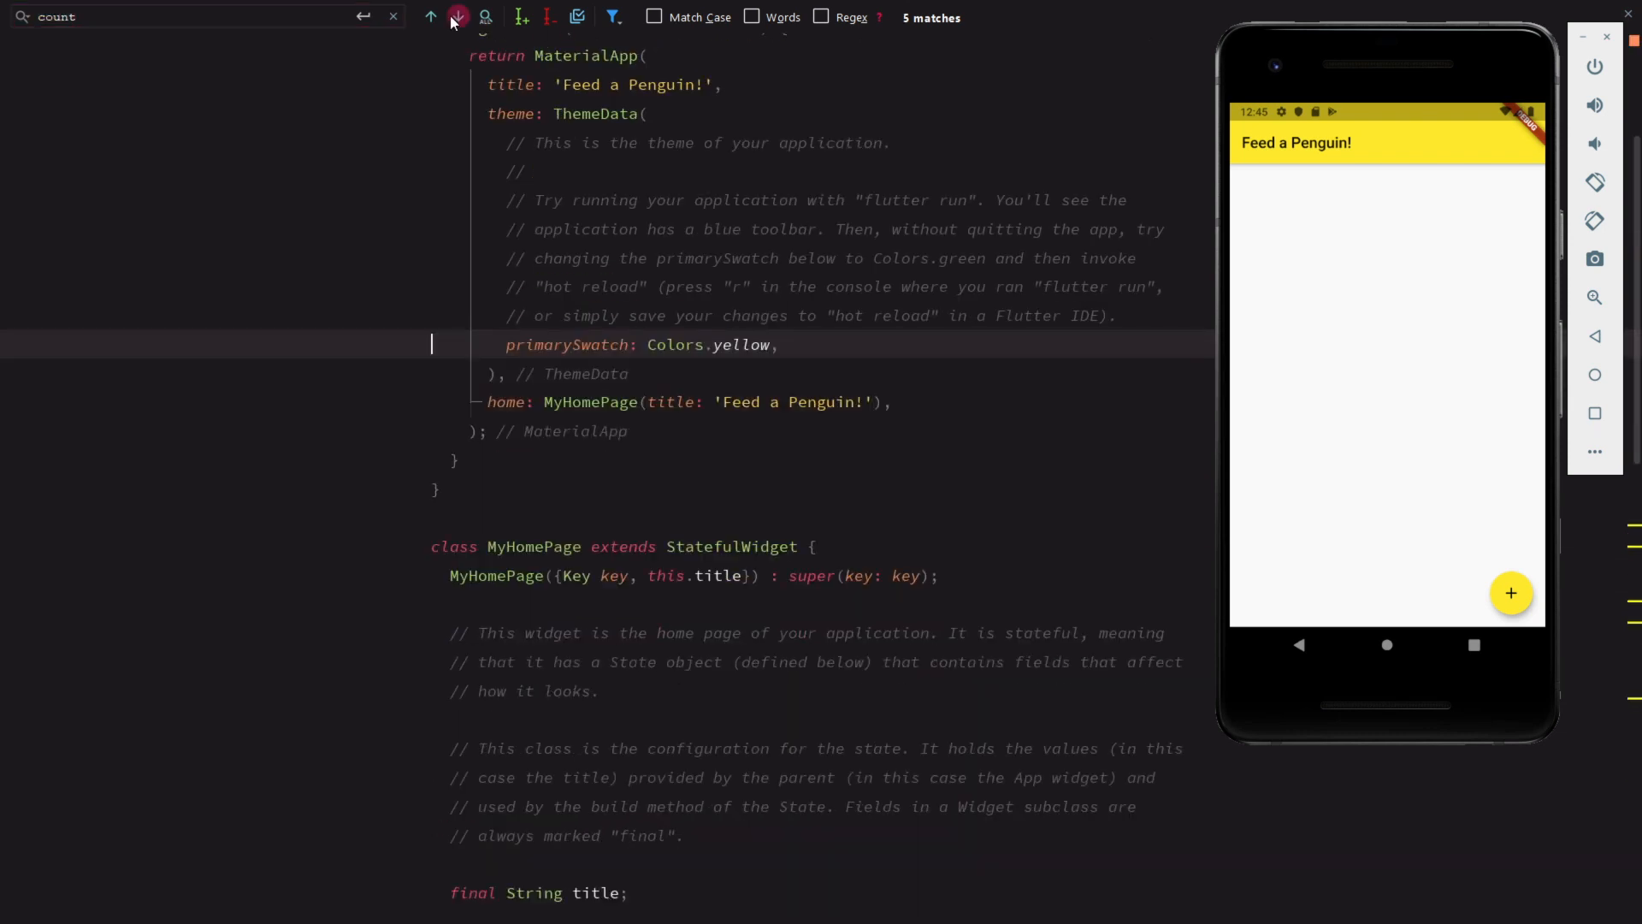
Step through 'count' matches to delete the counter field, method and body content
click(457, 17)
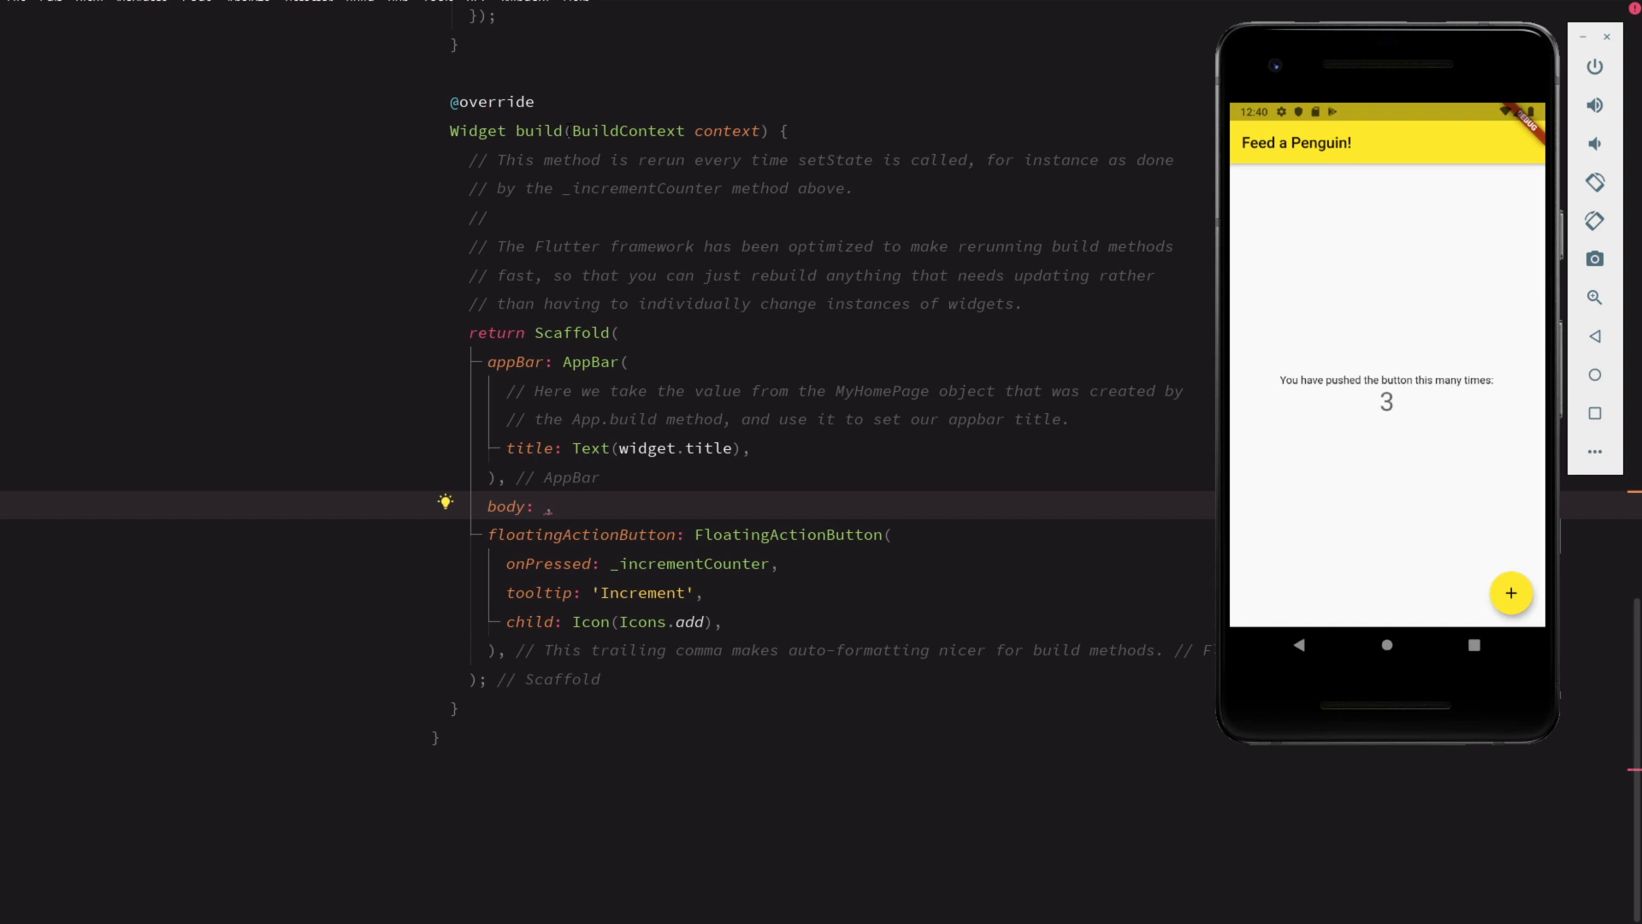
Make the body a ListView of ListTiles titled Emperor Penguin, Rockhopper and Chinstrap
text(ListView()
text(ListTile(title: Text(),)
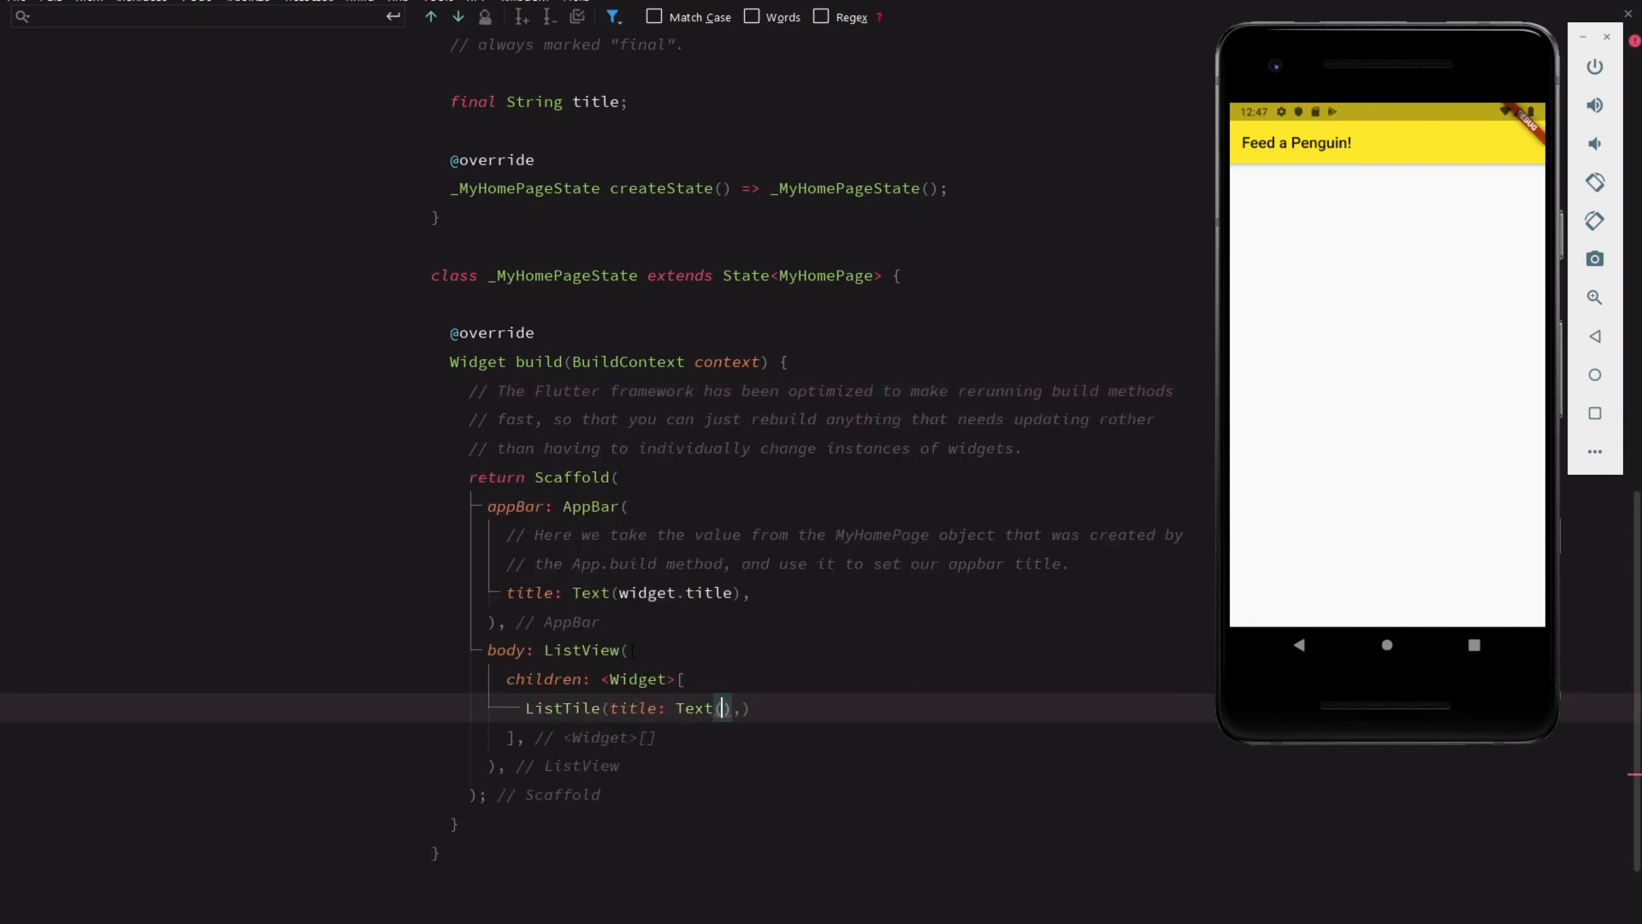
text("Emperor Penguin"))
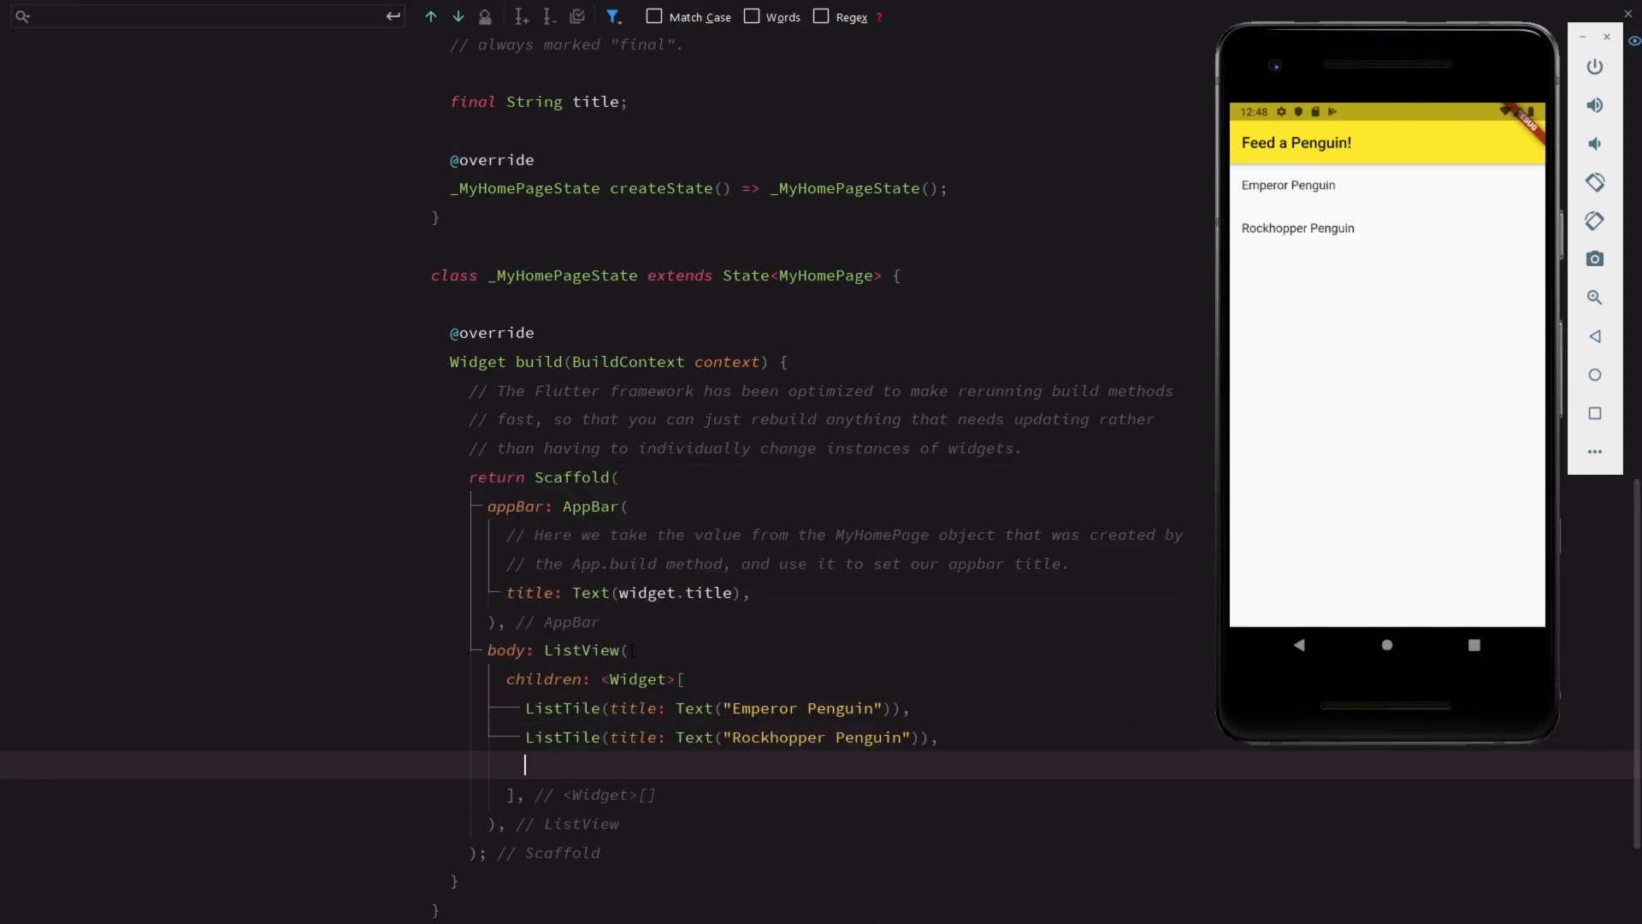
text(ListTile(title: Text("Chinstrap")))
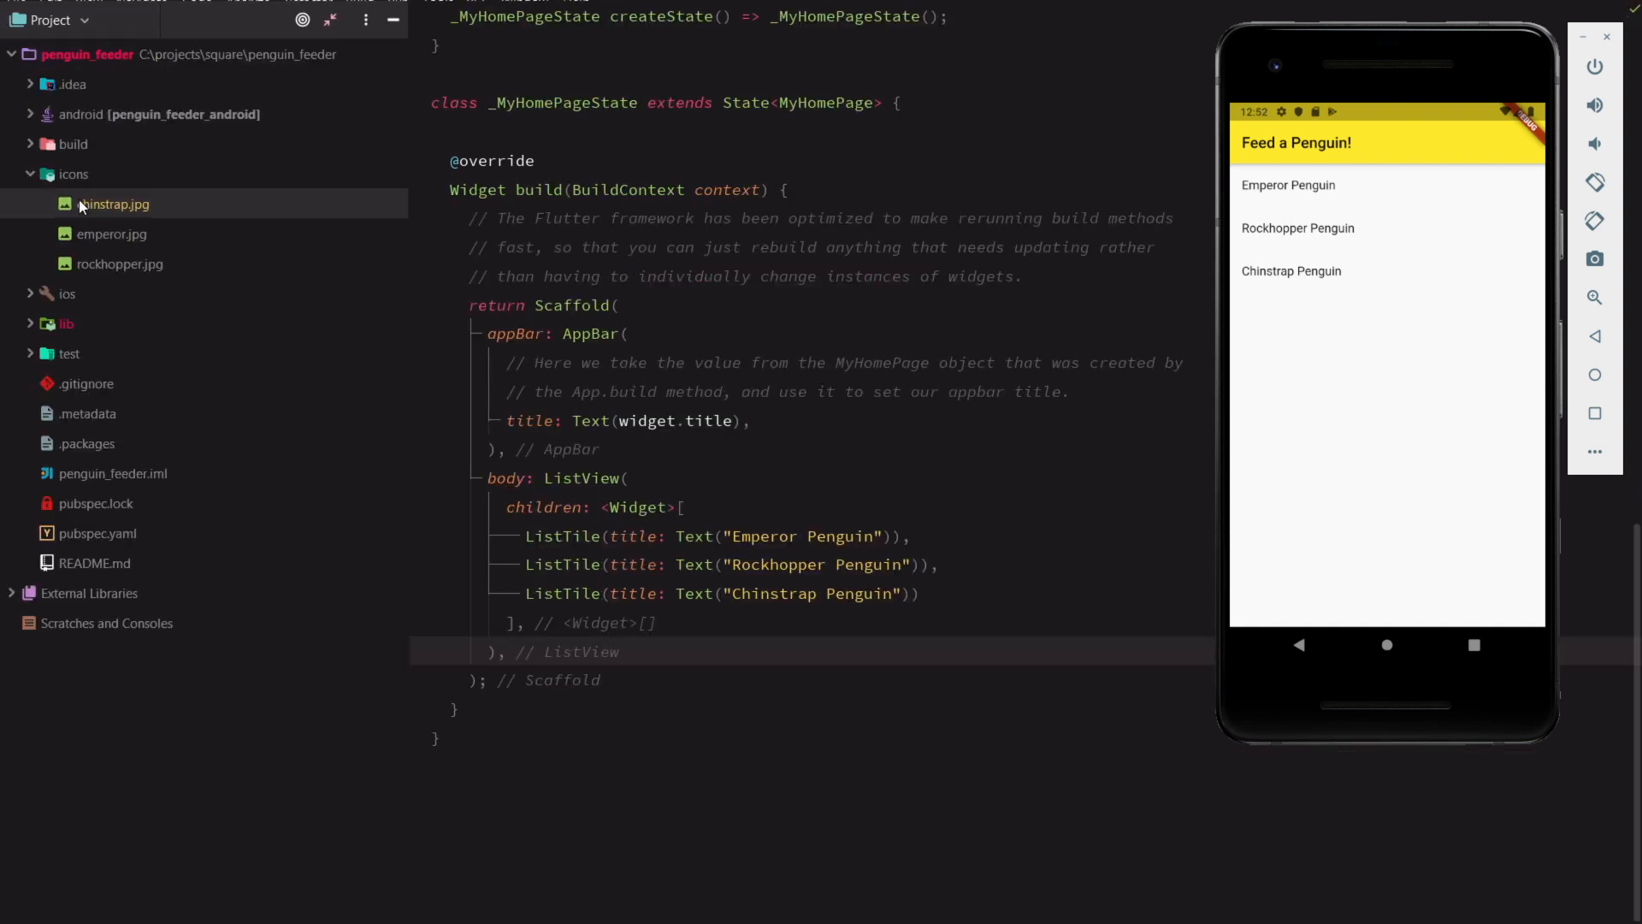
In pubspec.yaml, uncomment the assets section and add '- icons/' beneath it
double_click(120, 263)
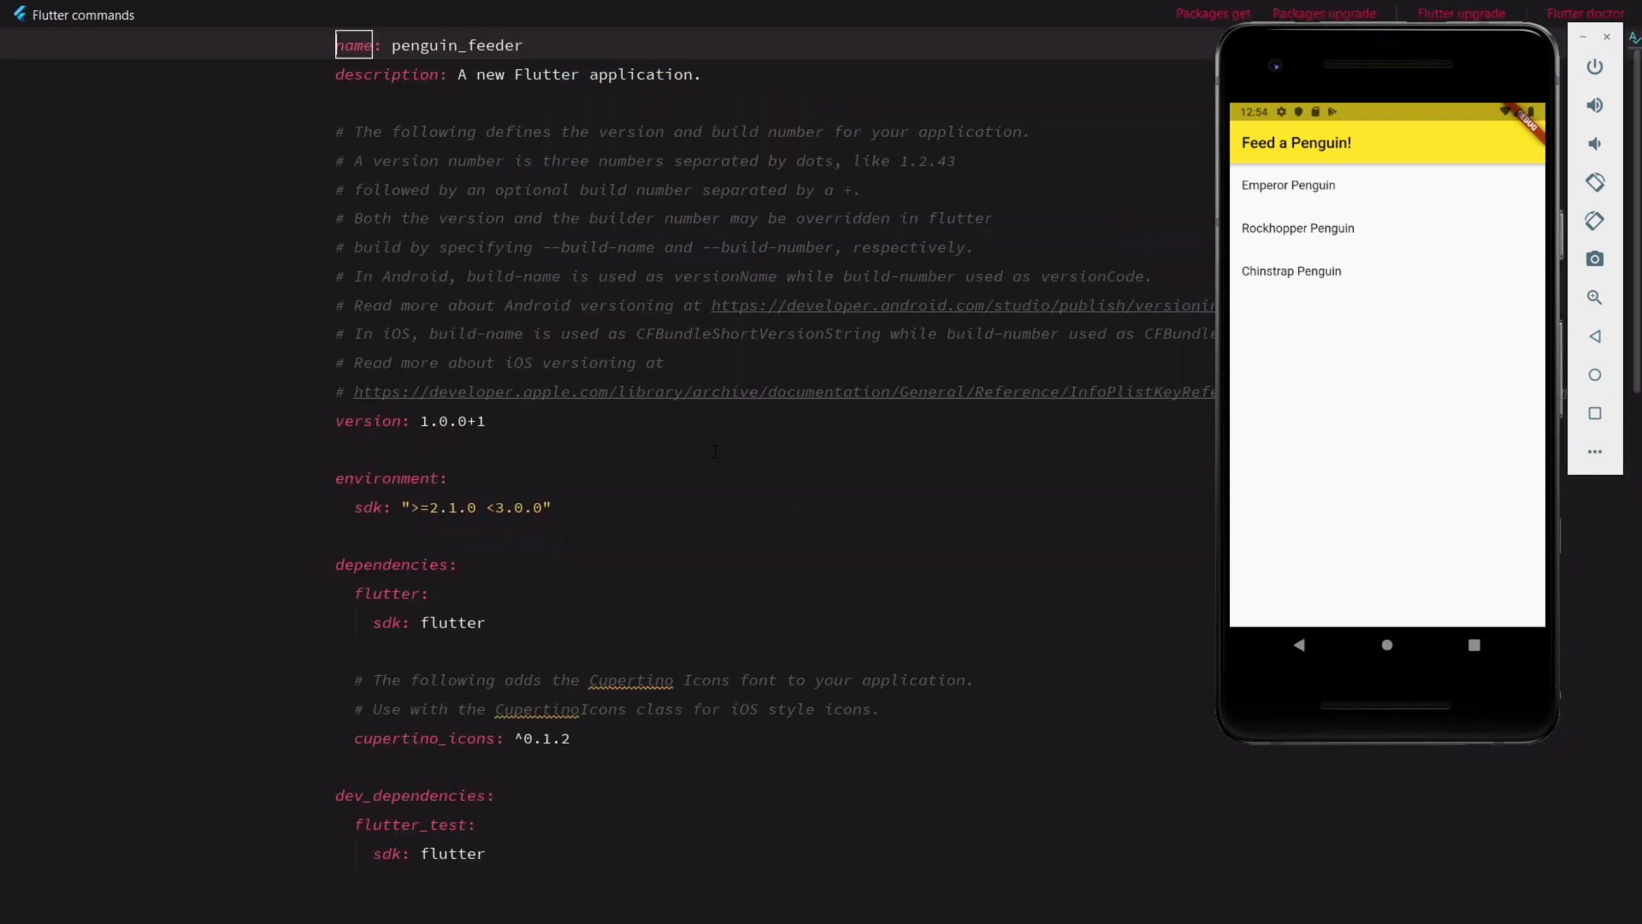
scroll(down, 3)
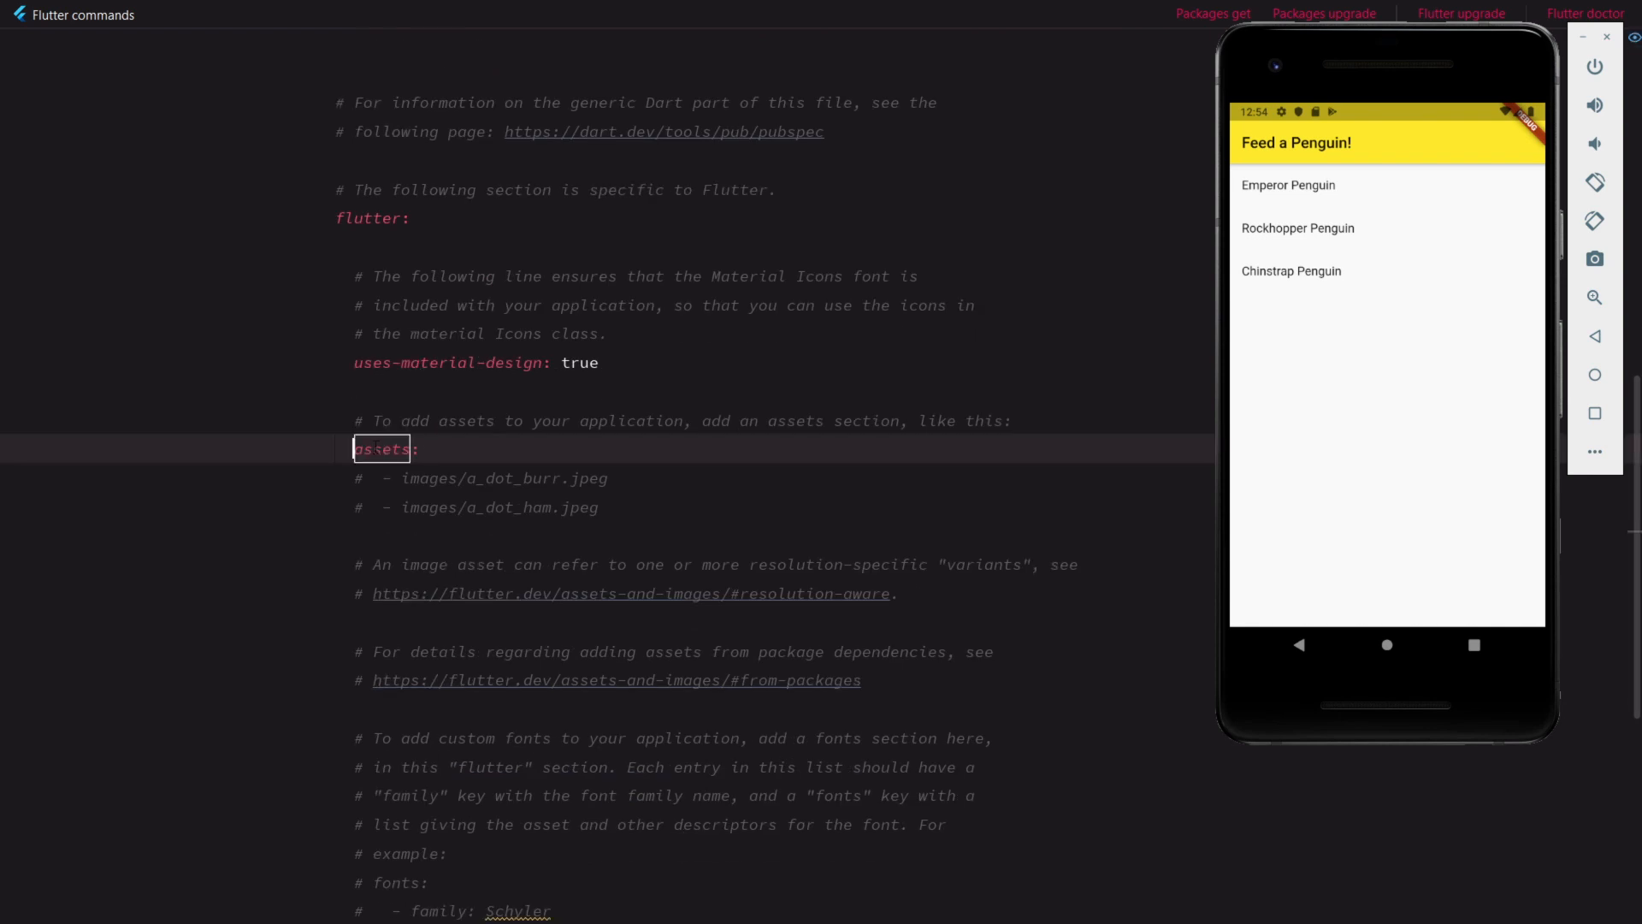
text(- icons/)
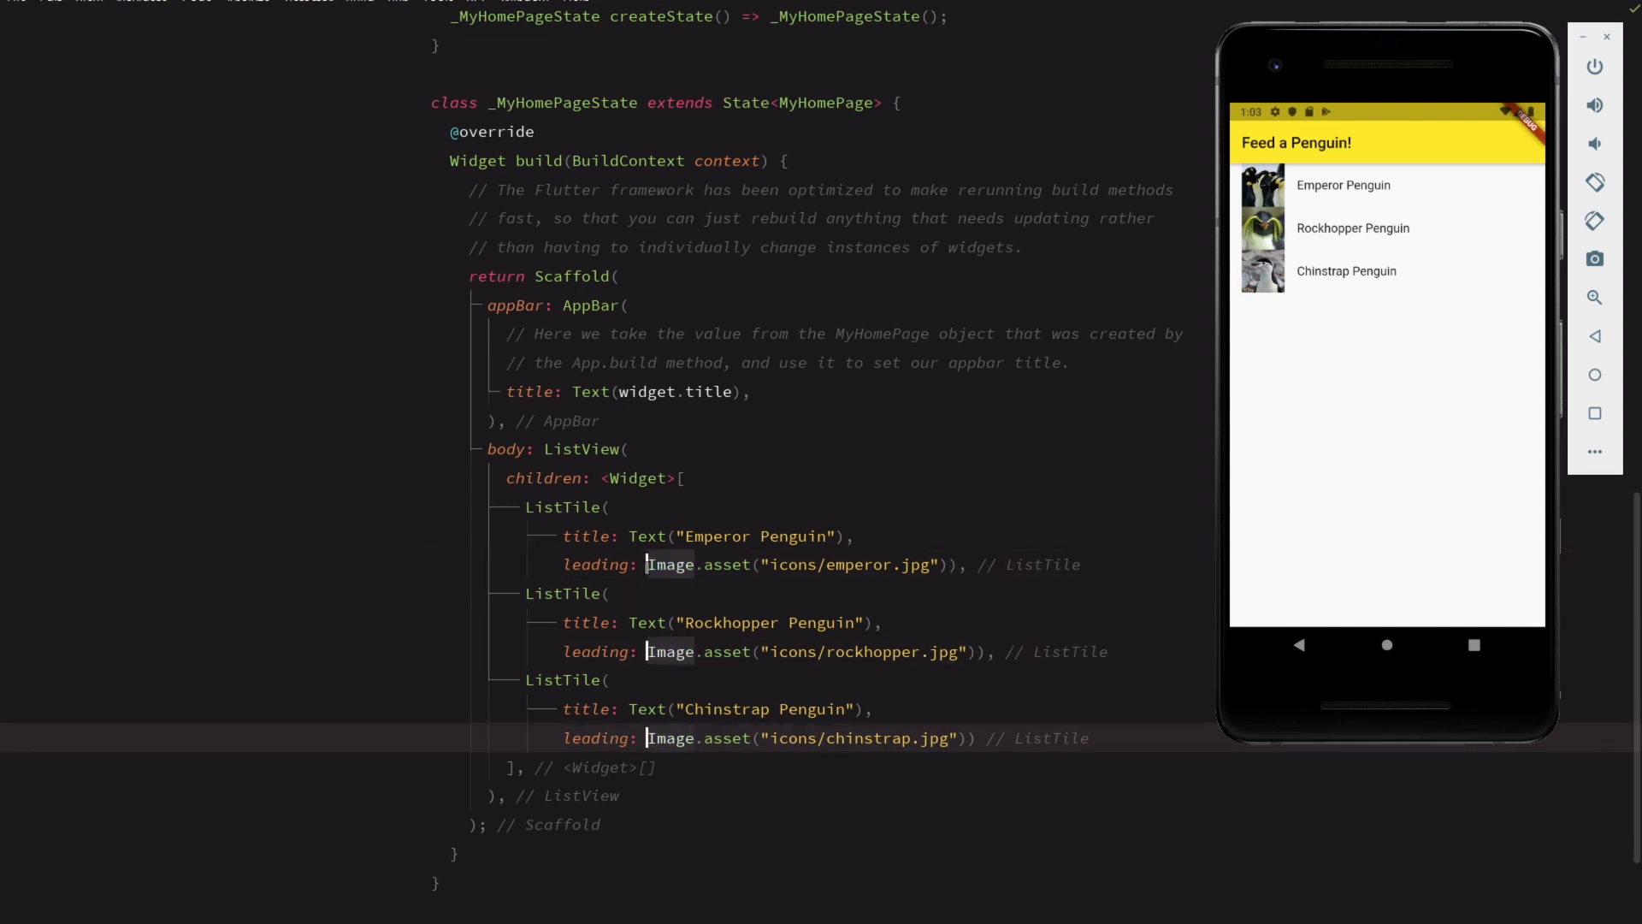
Begin wrapping the Chinstrap entry's leading Image.asset in a ClipOval widget
text(Cl()
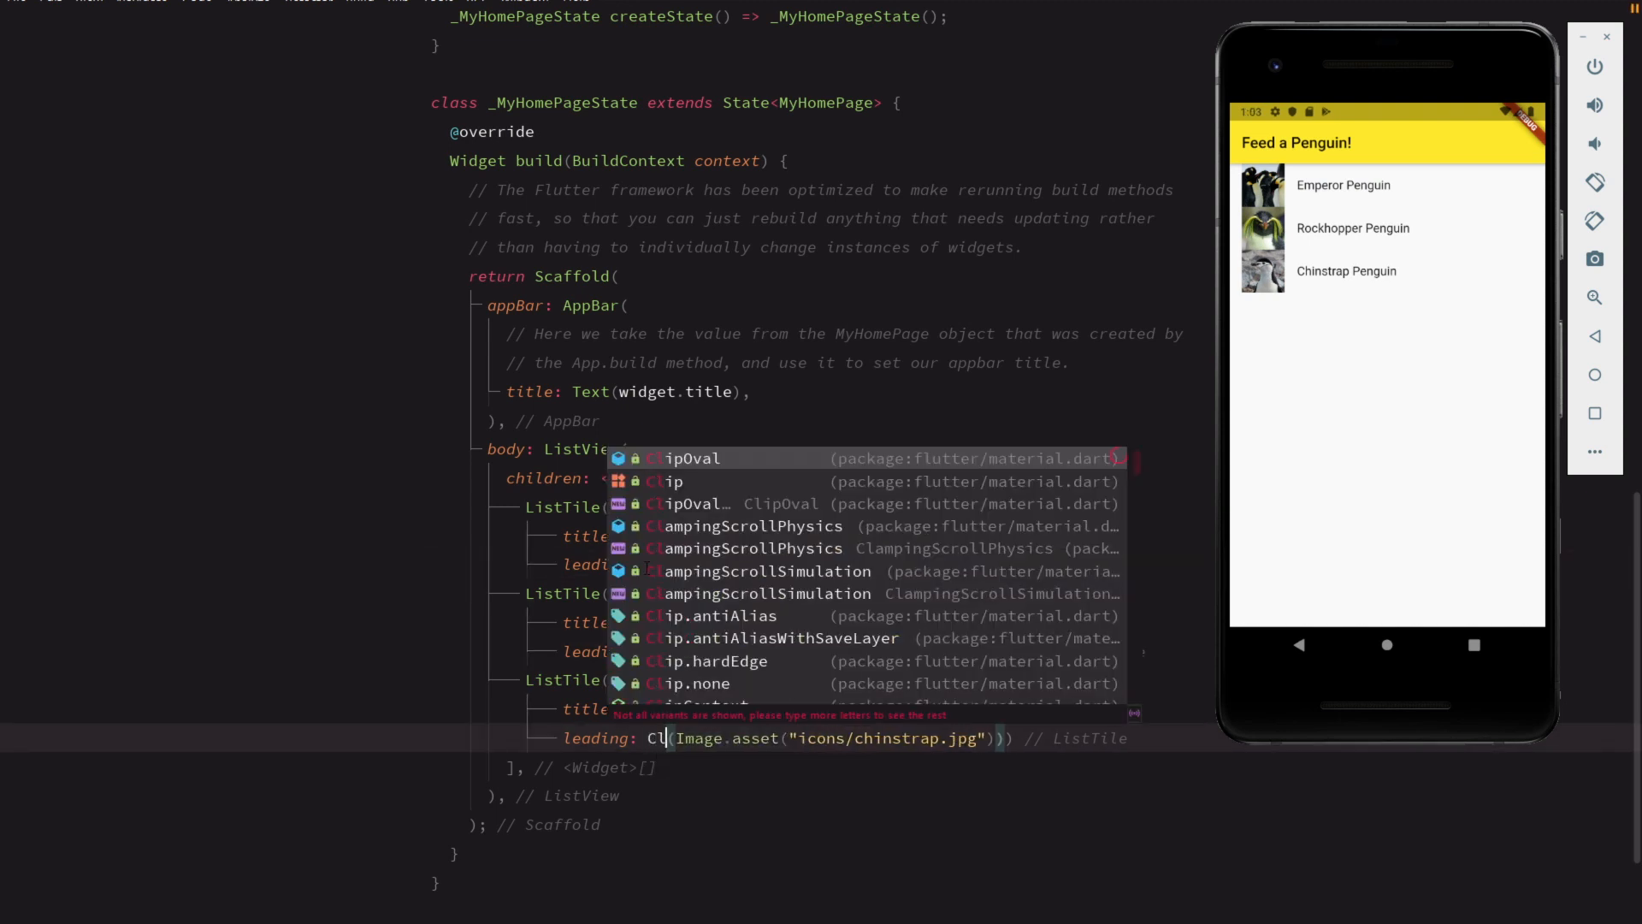